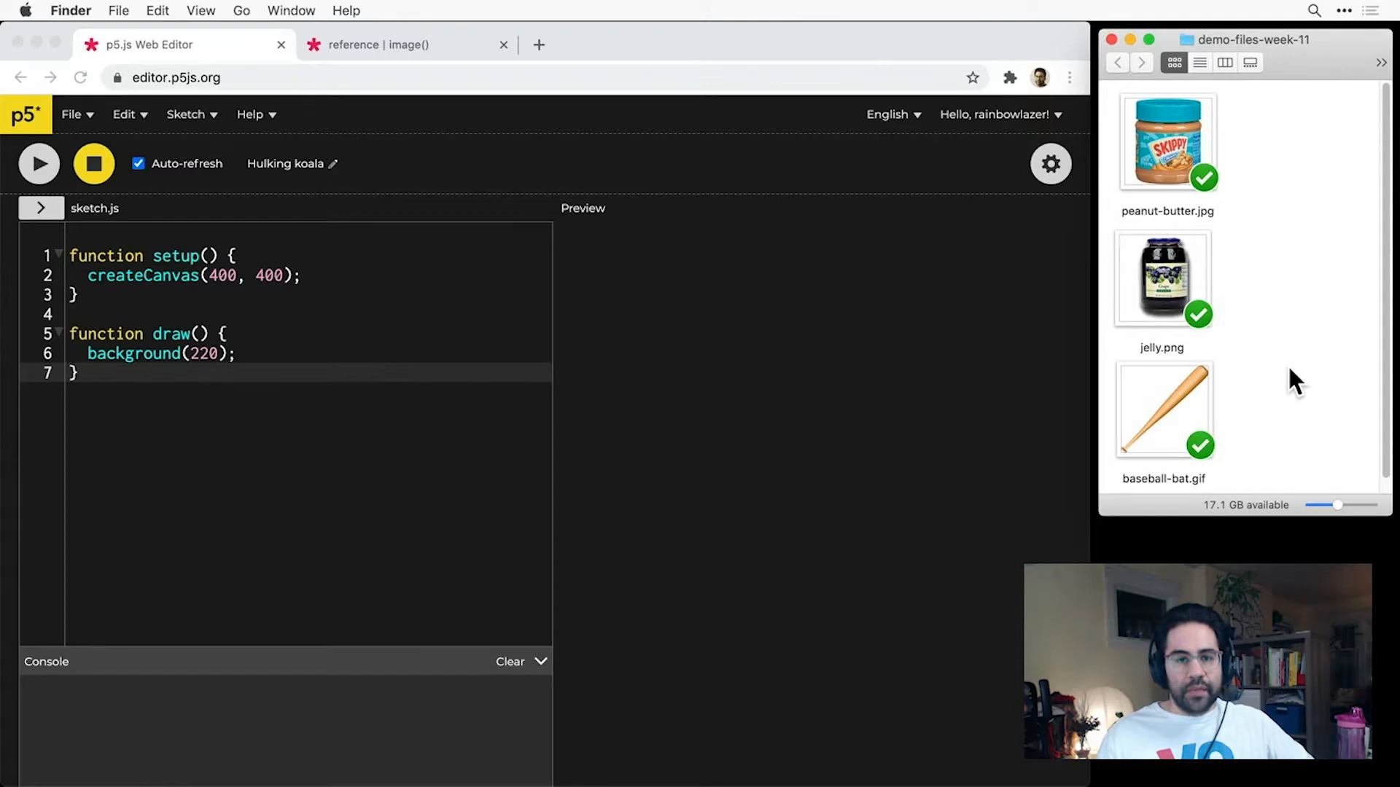
pyautogui.moveTo(1187, 152)
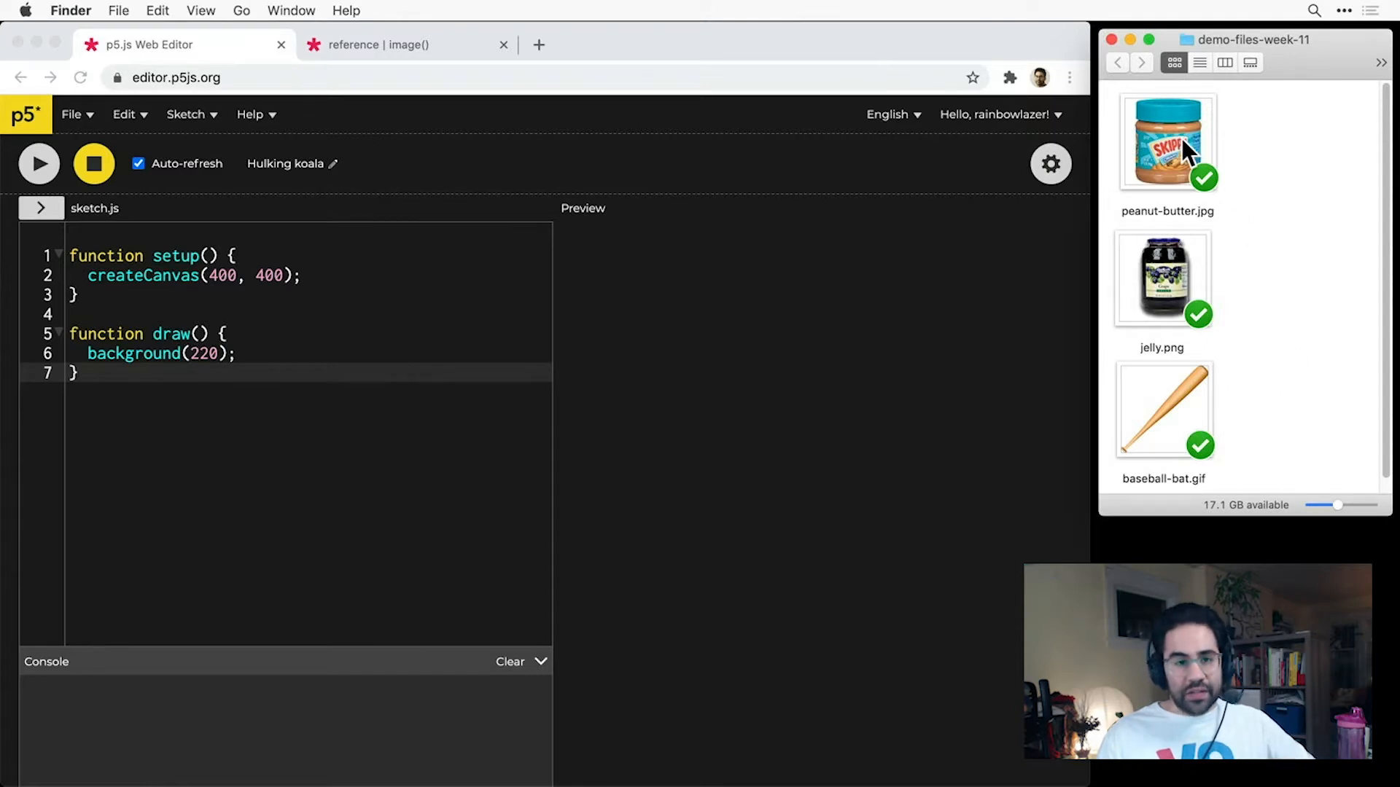
# Review the peanut-butter.jpg, baseball-bat.gif and jelly image files before uploading.
pyautogui.click(1167, 143)
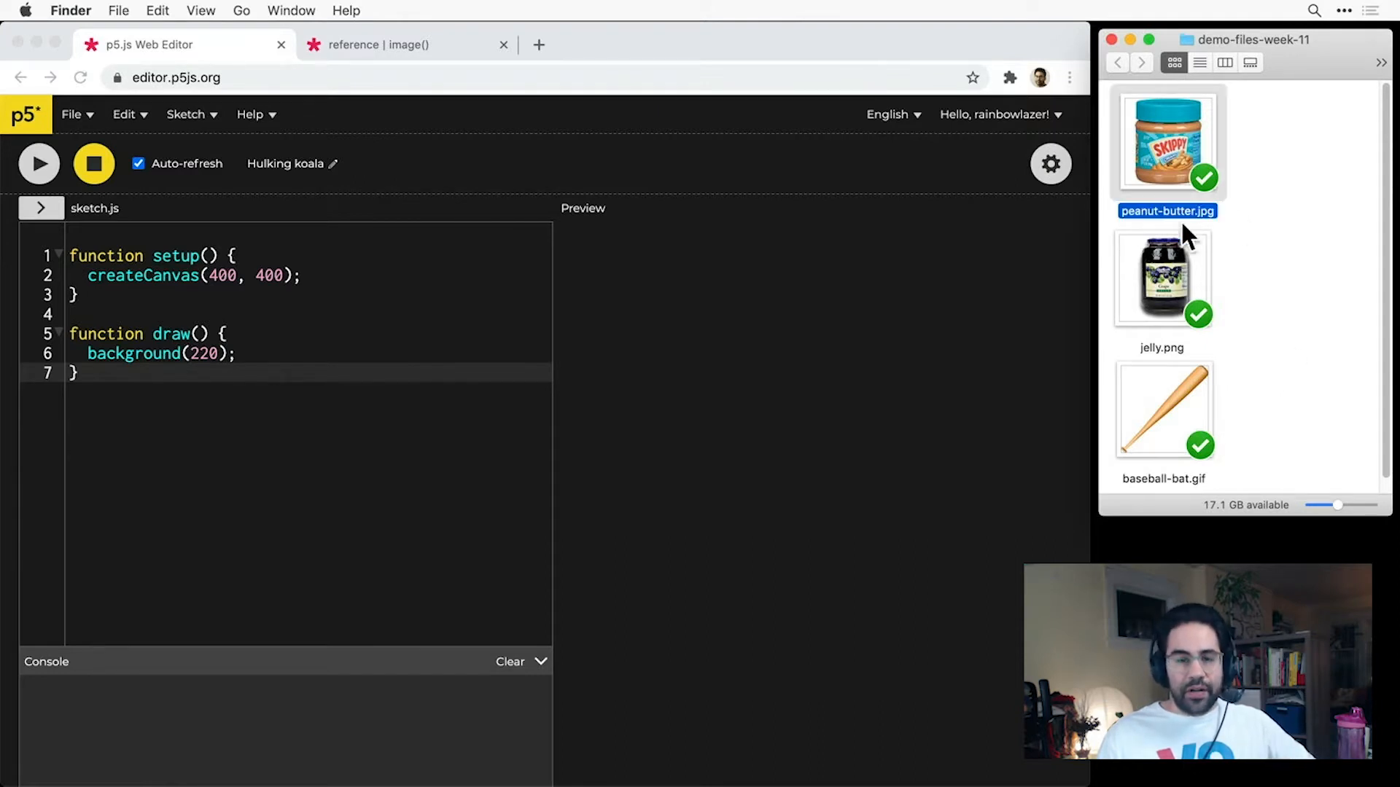
pyautogui.click(1163, 411)
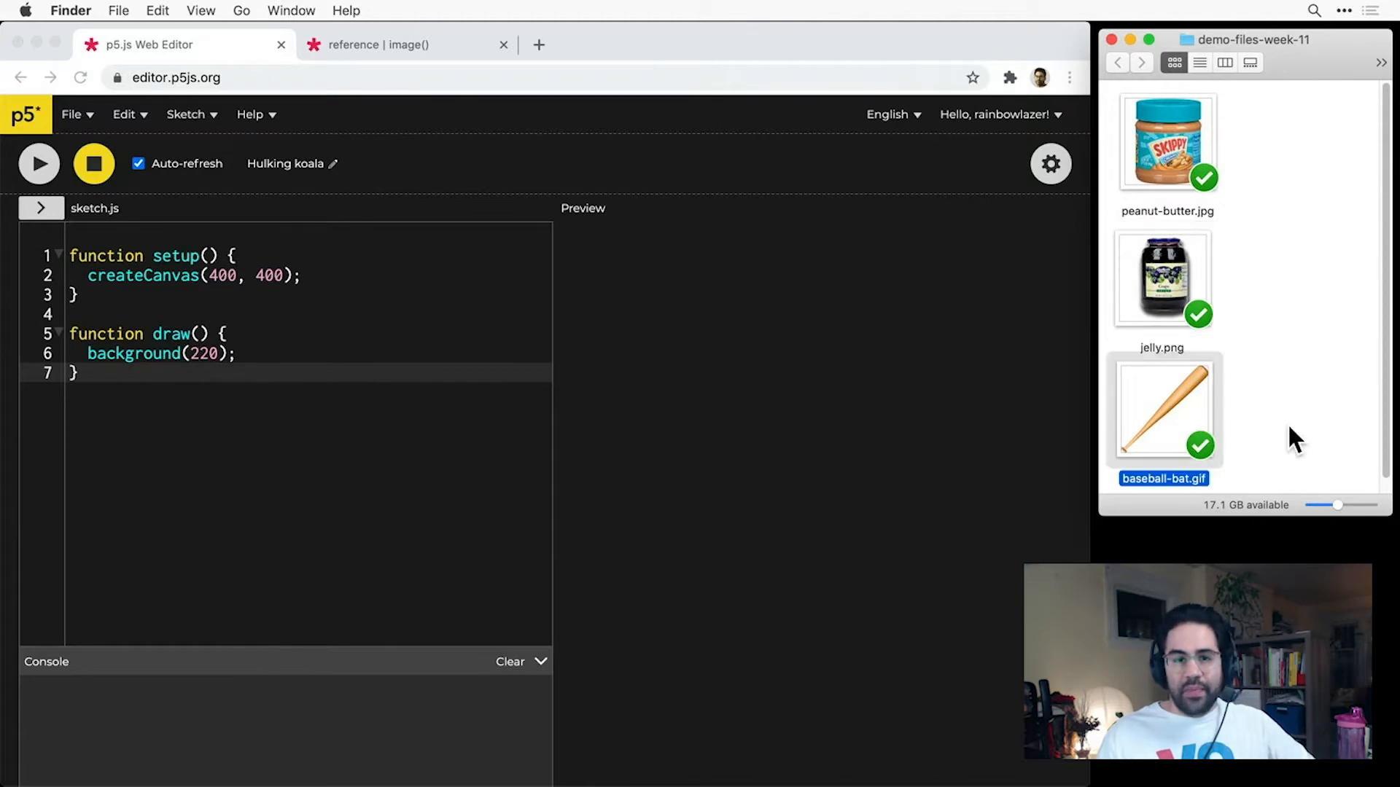
pyautogui.click(1295, 437)
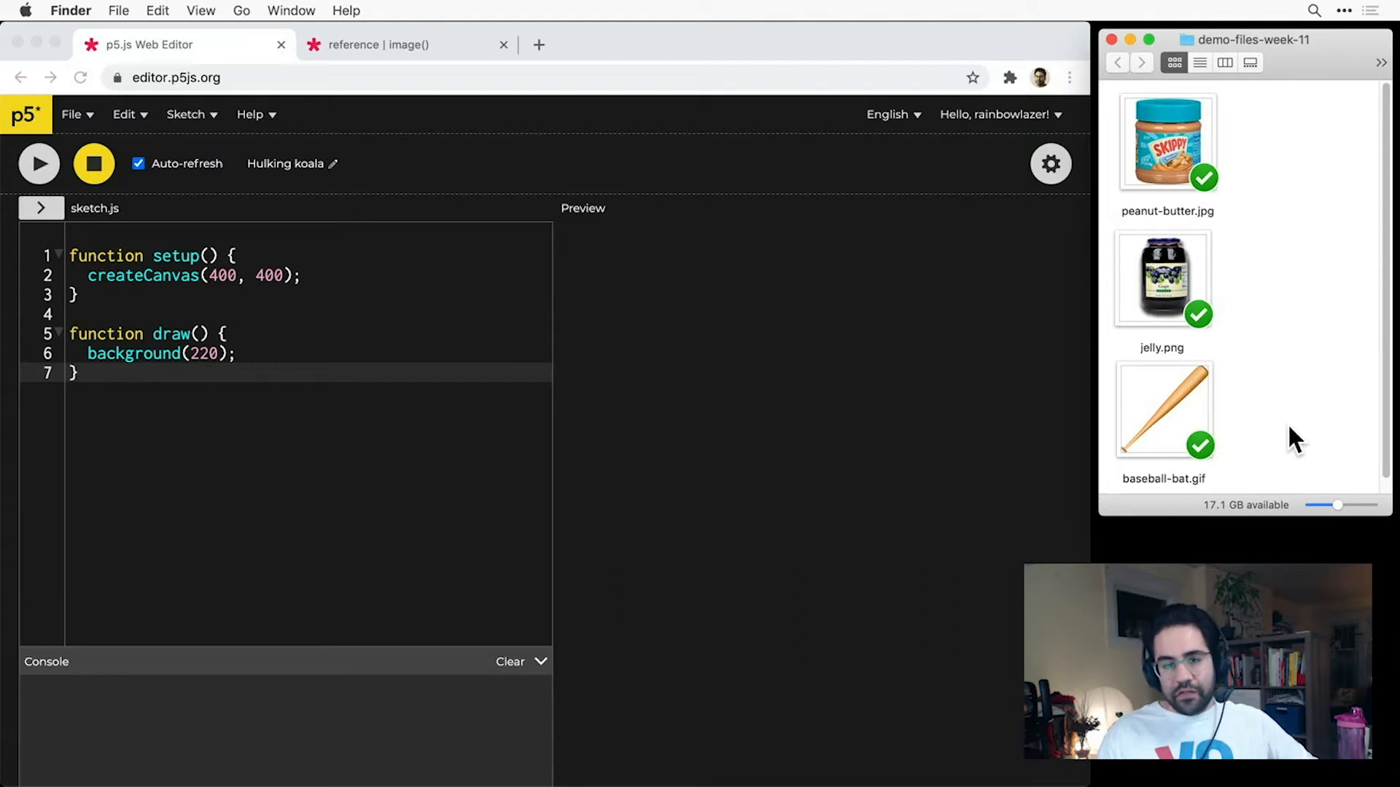
pyautogui.click(1164, 410)
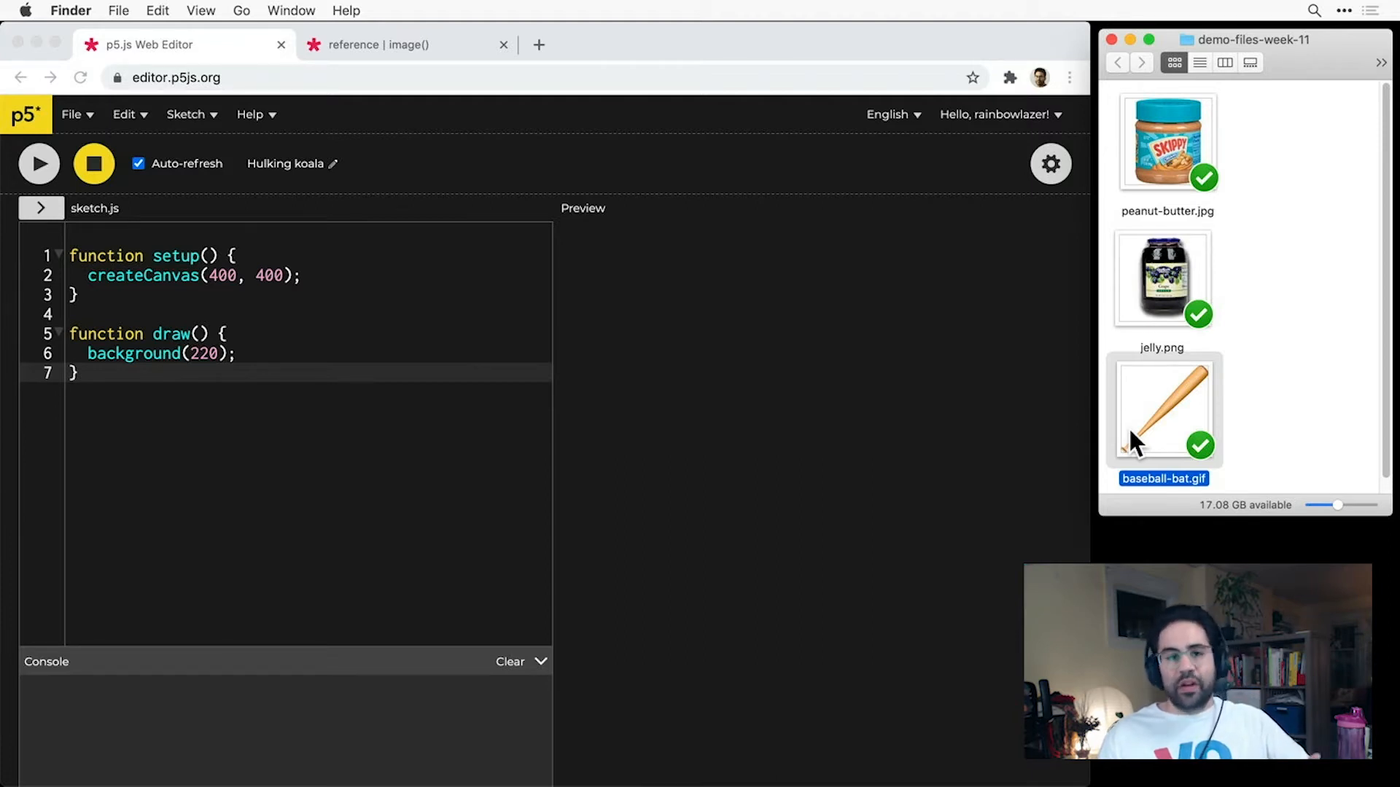
pyautogui.click(1162, 277)
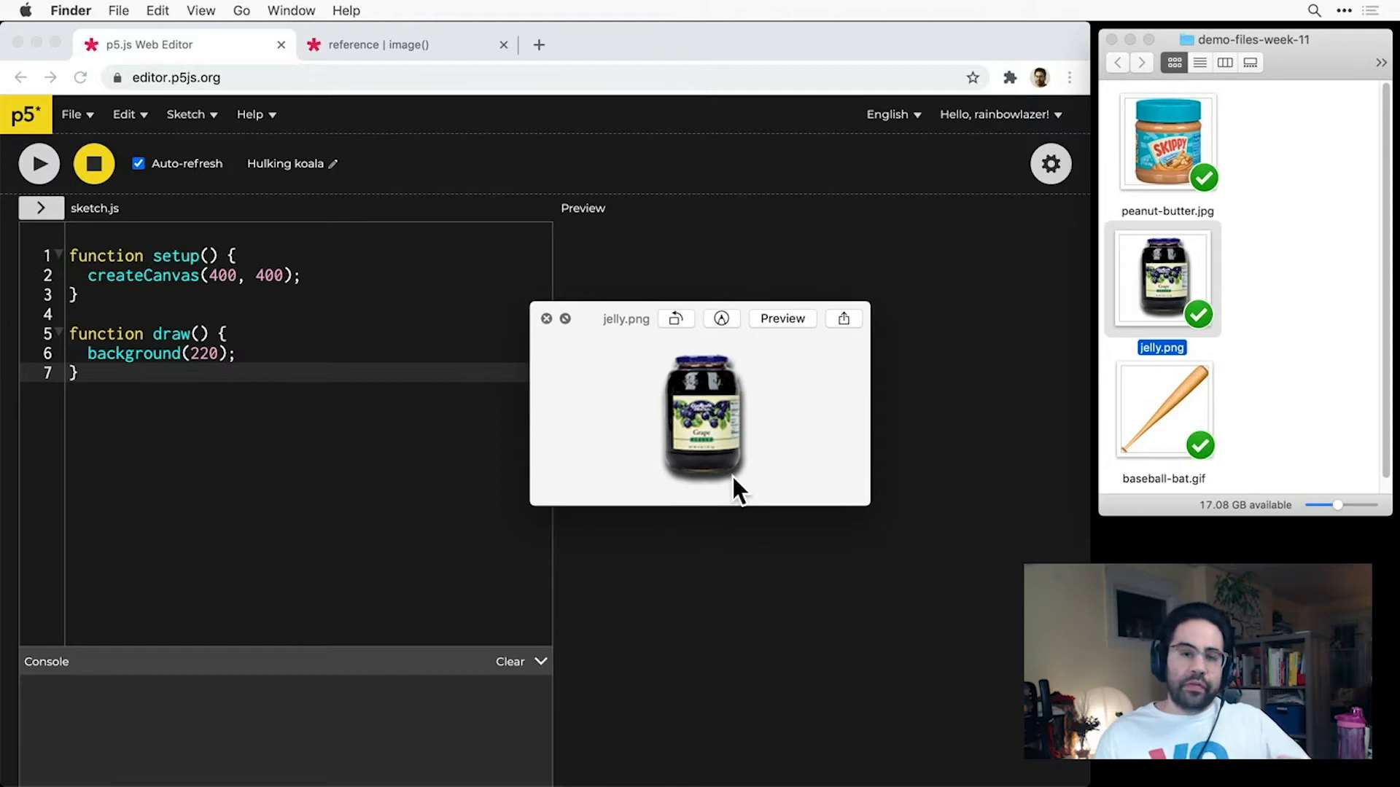
pyautogui.click(546, 318)
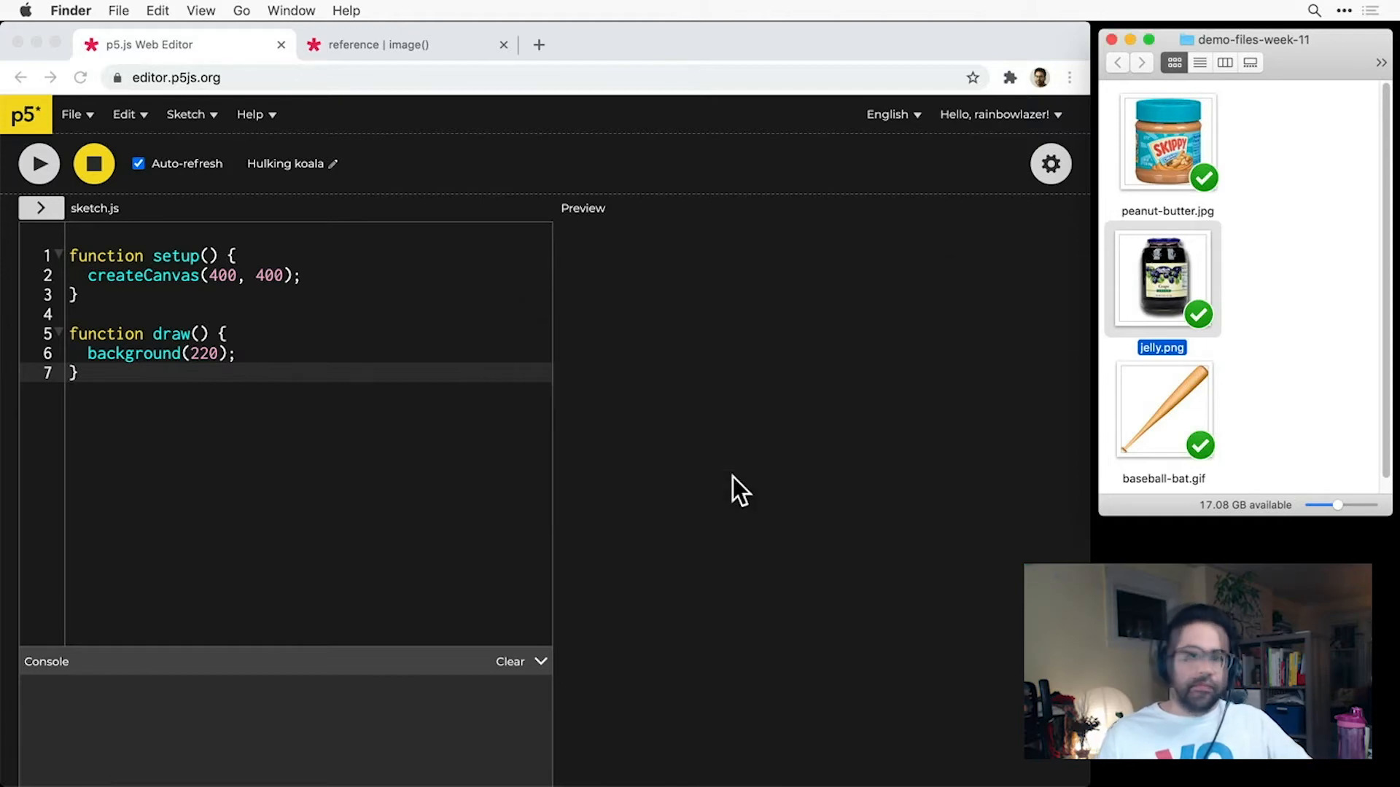
pyautogui.click(1166, 143)
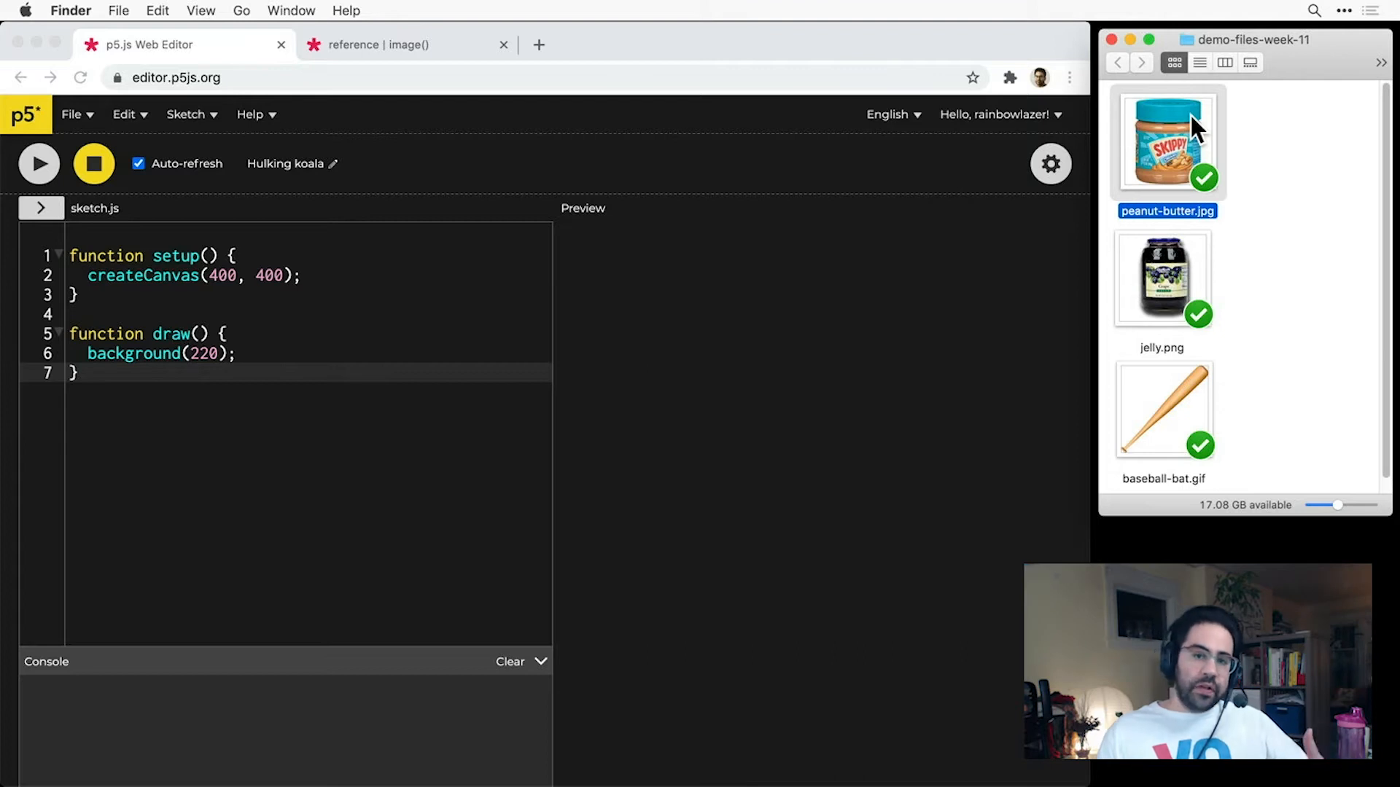
pyautogui.moveTo(1205, 133)
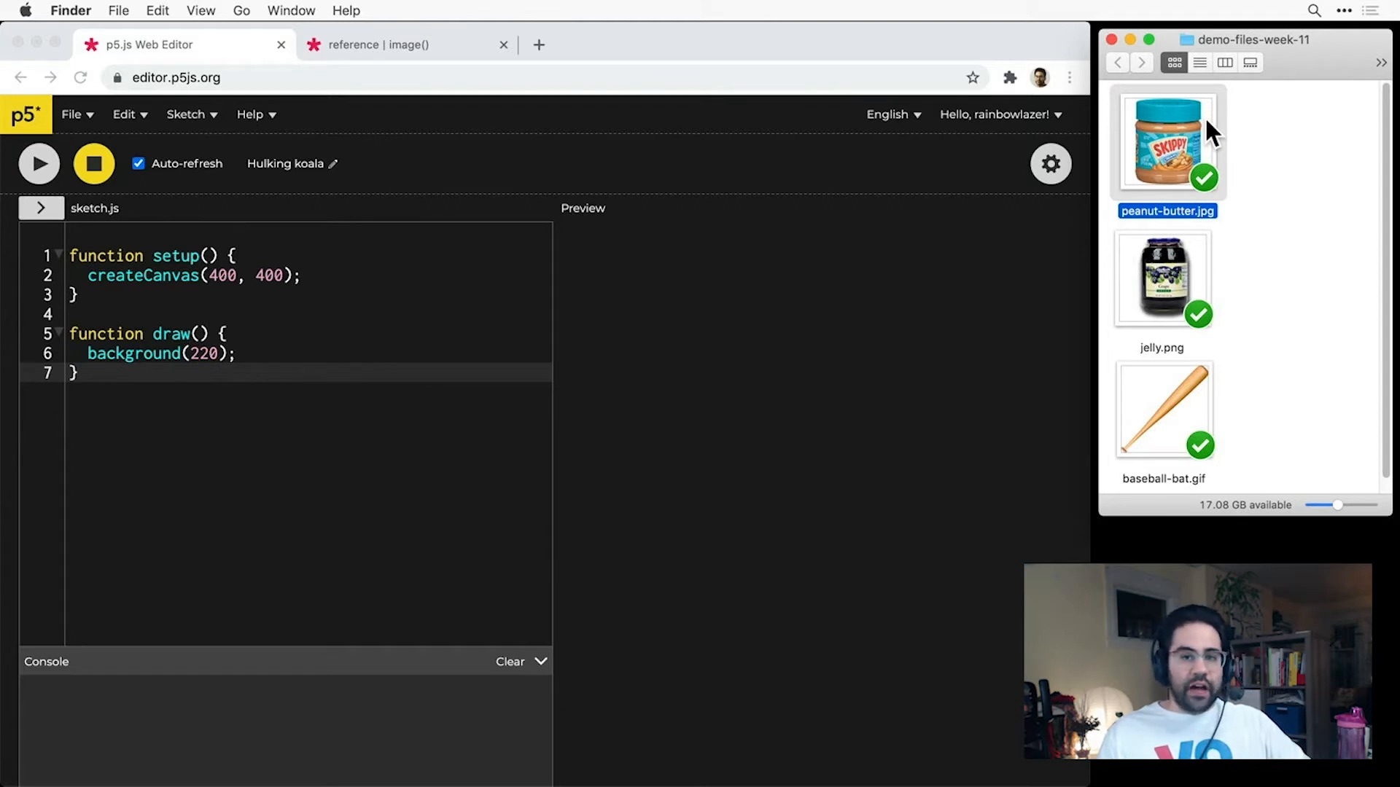
pyautogui.moveTo(372, 213)
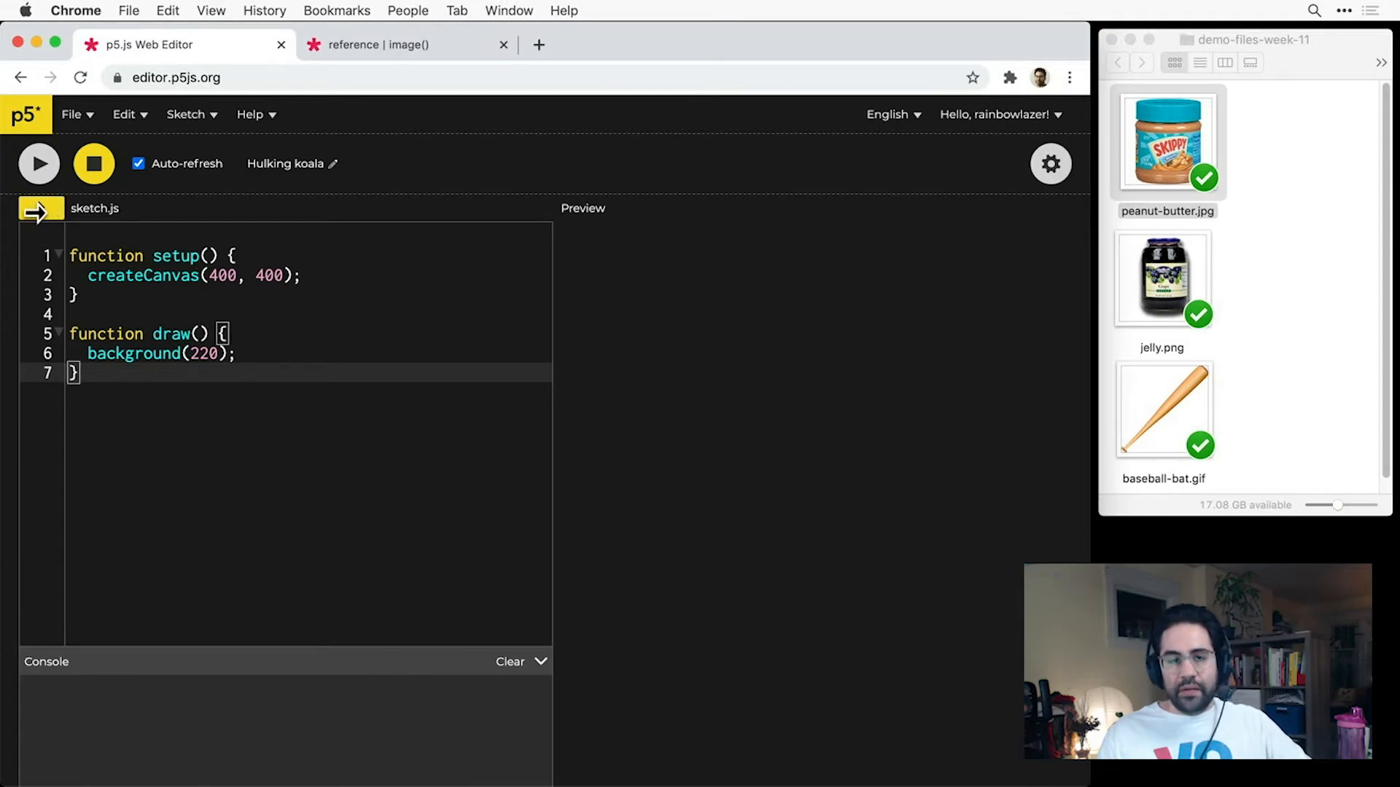
# Show the Sketch Files list, glance at style.css, return to sketch.js and begin a new folder.
pyautogui.click(40, 209)
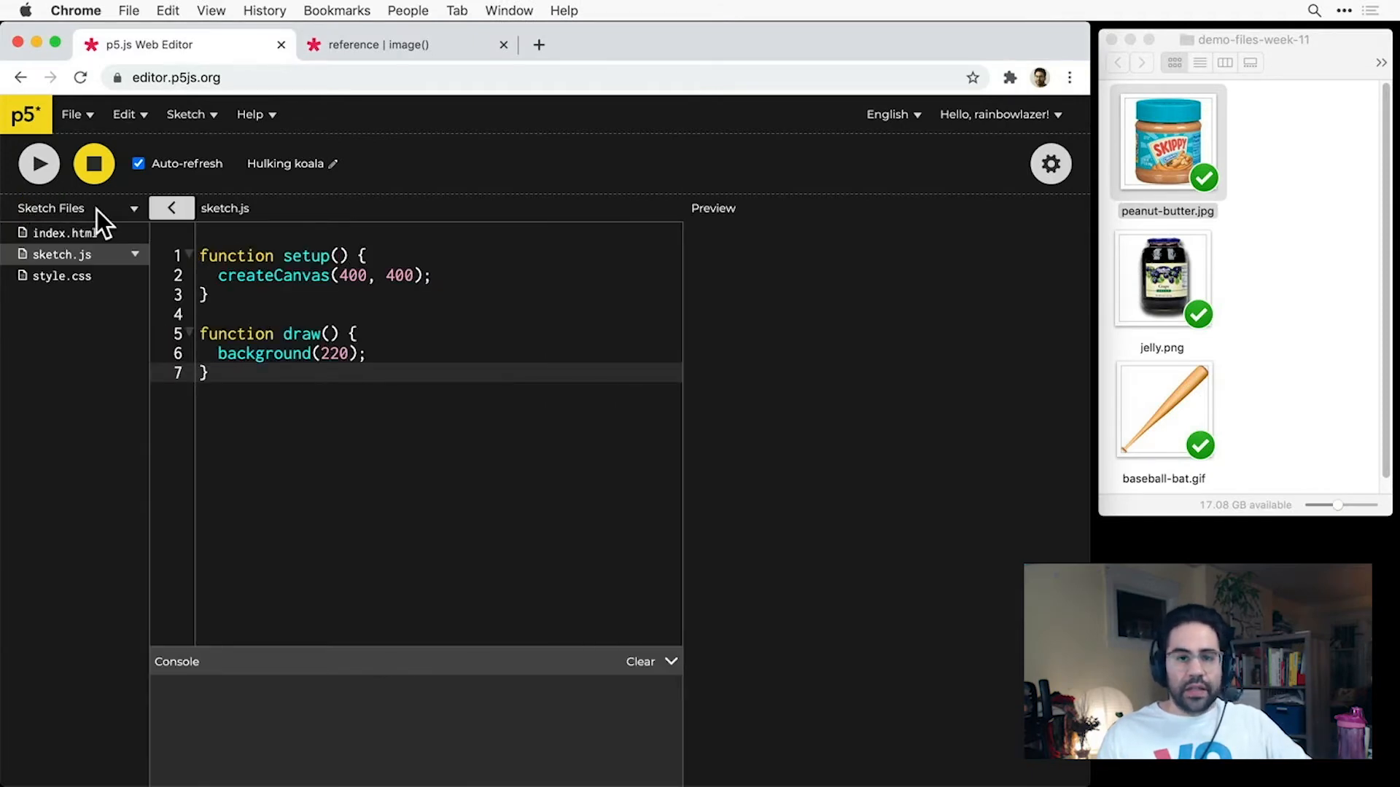
pyautogui.moveTo(94, 281)
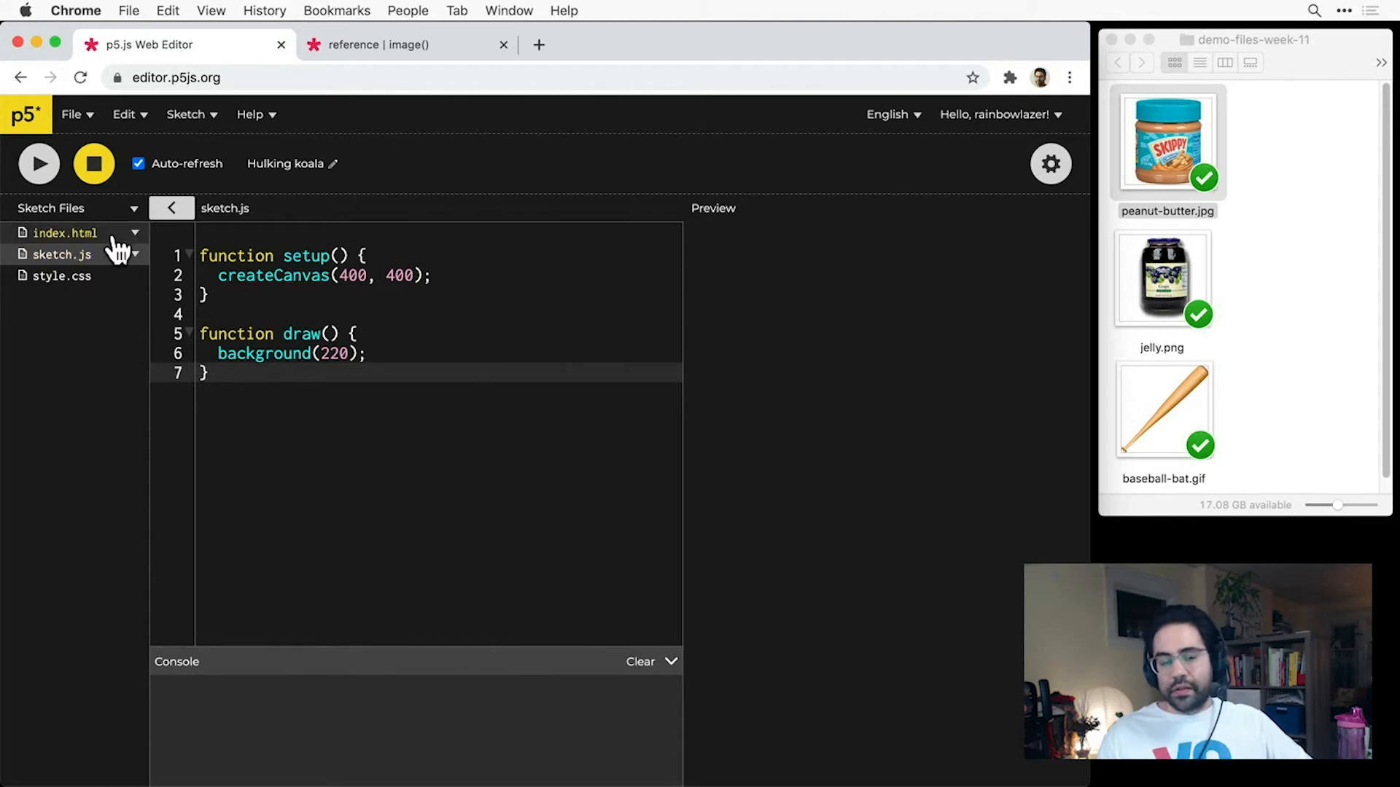
pyautogui.click(61, 275)
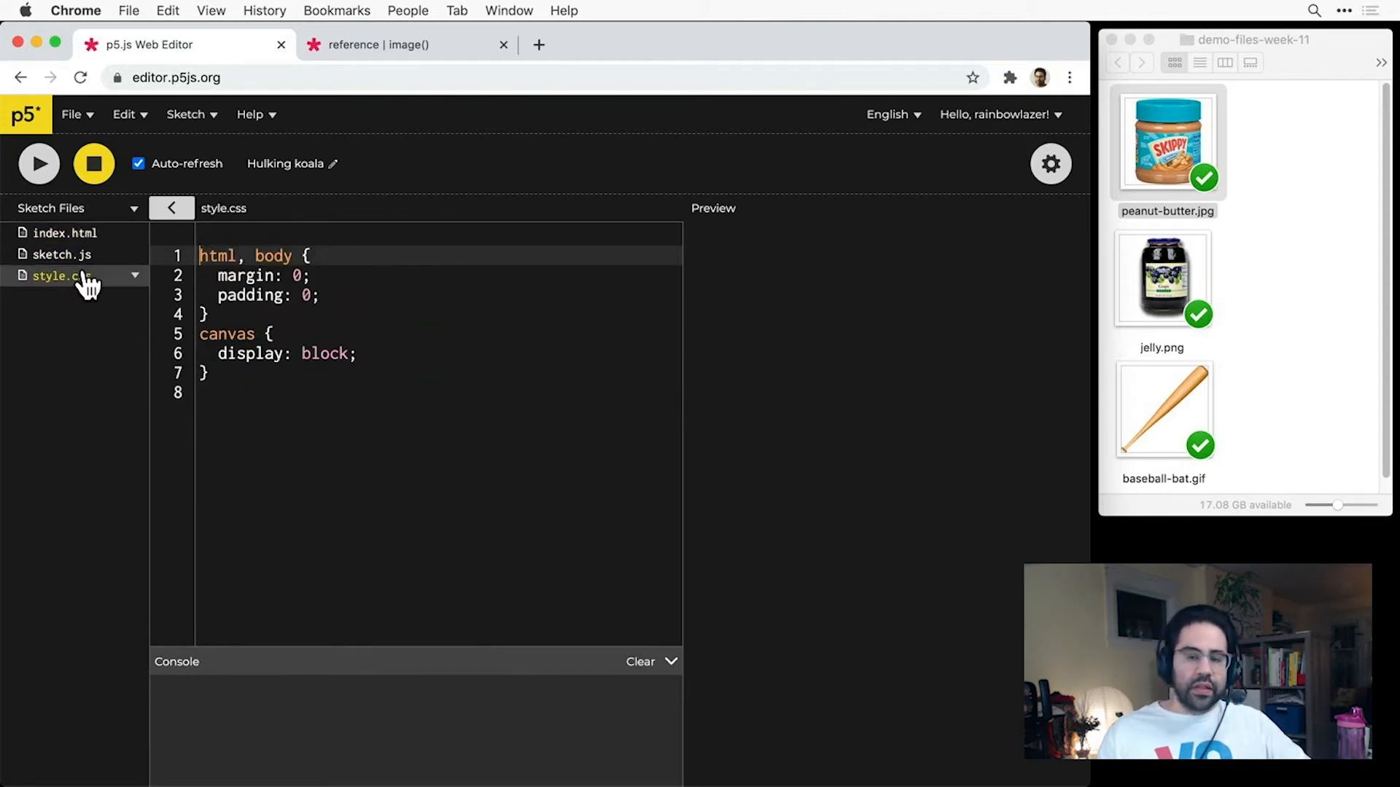
pyautogui.click(61, 254)
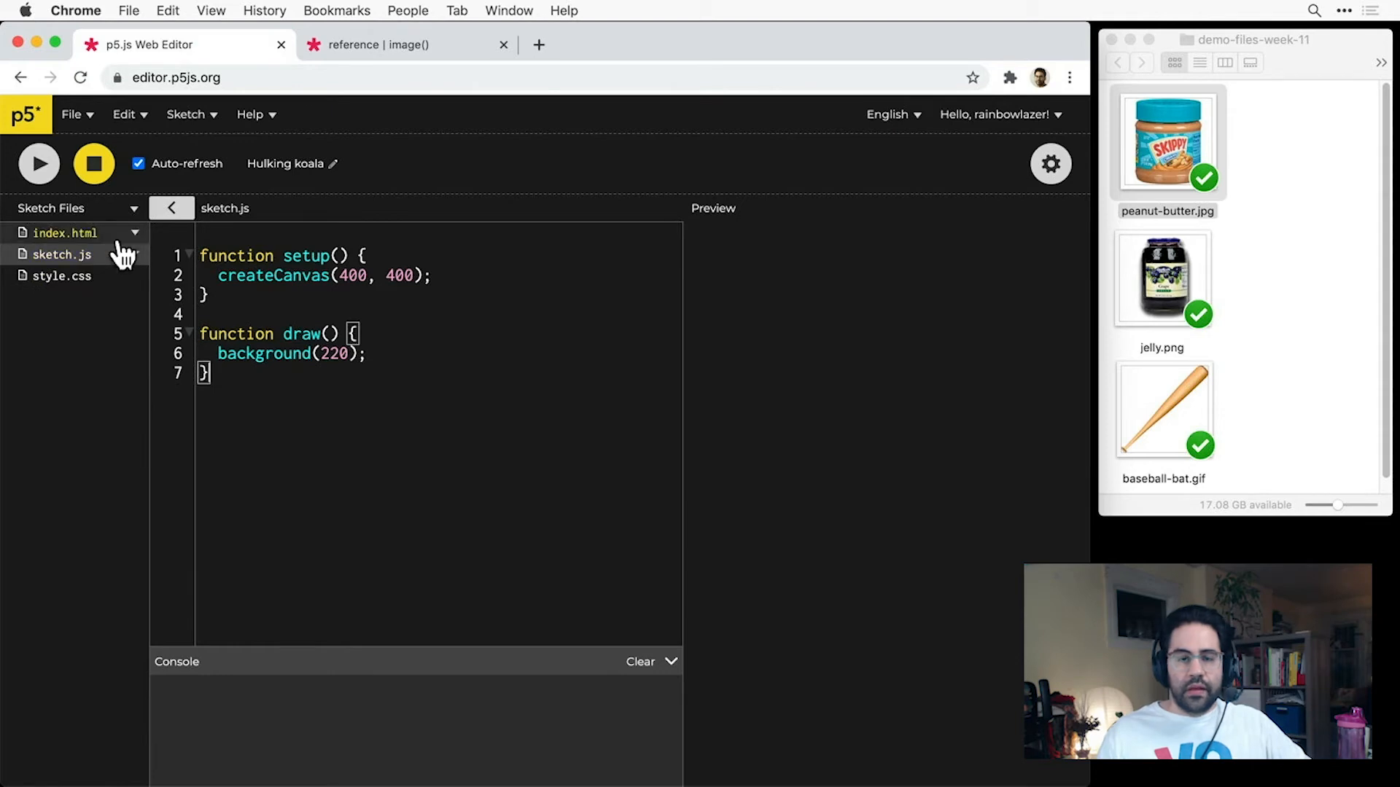
pyautogui.click(134, 209)
pyautogui.write('image')
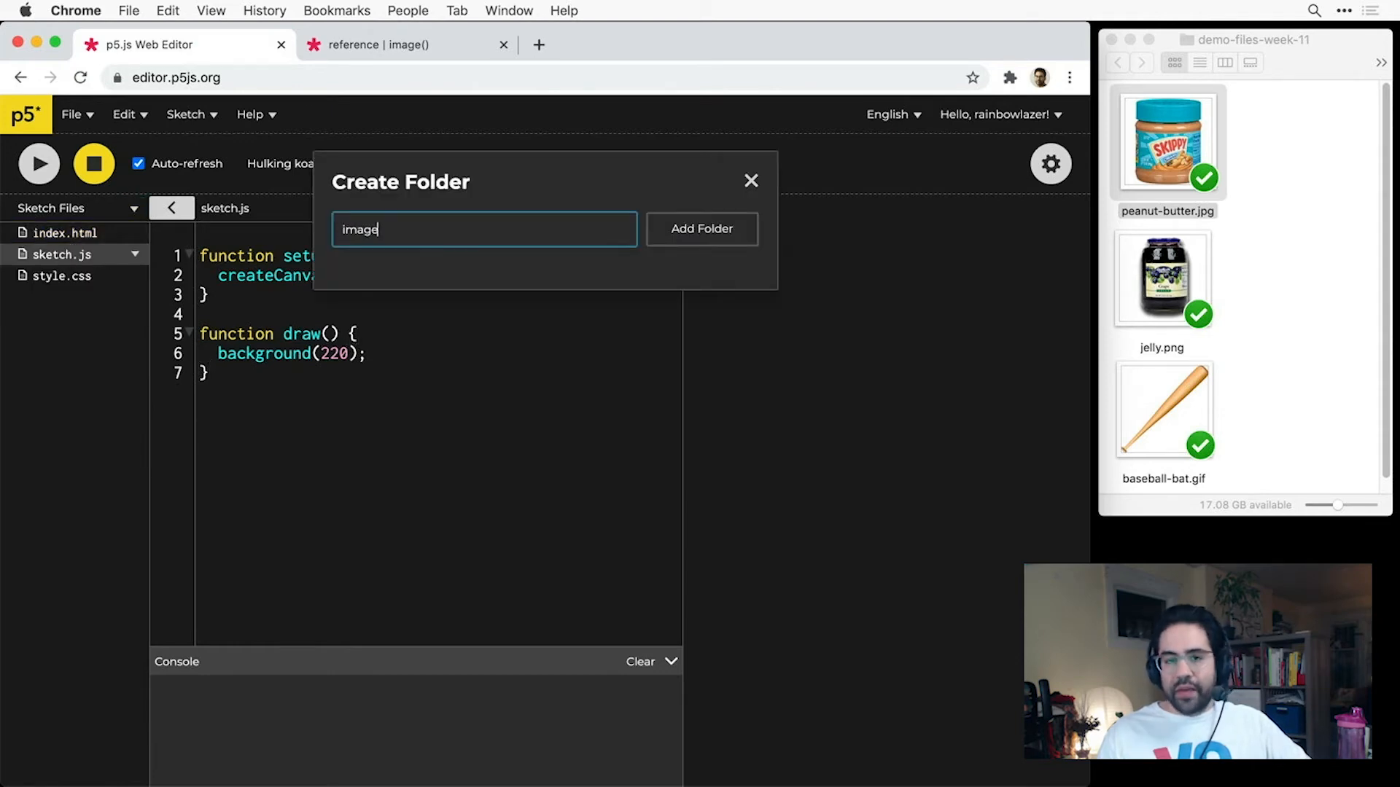
# Create the images folder and upload peanut-butter.jpg, jelly.png and baseball-bat.gif into it.
pyautogui.click(701, 229)
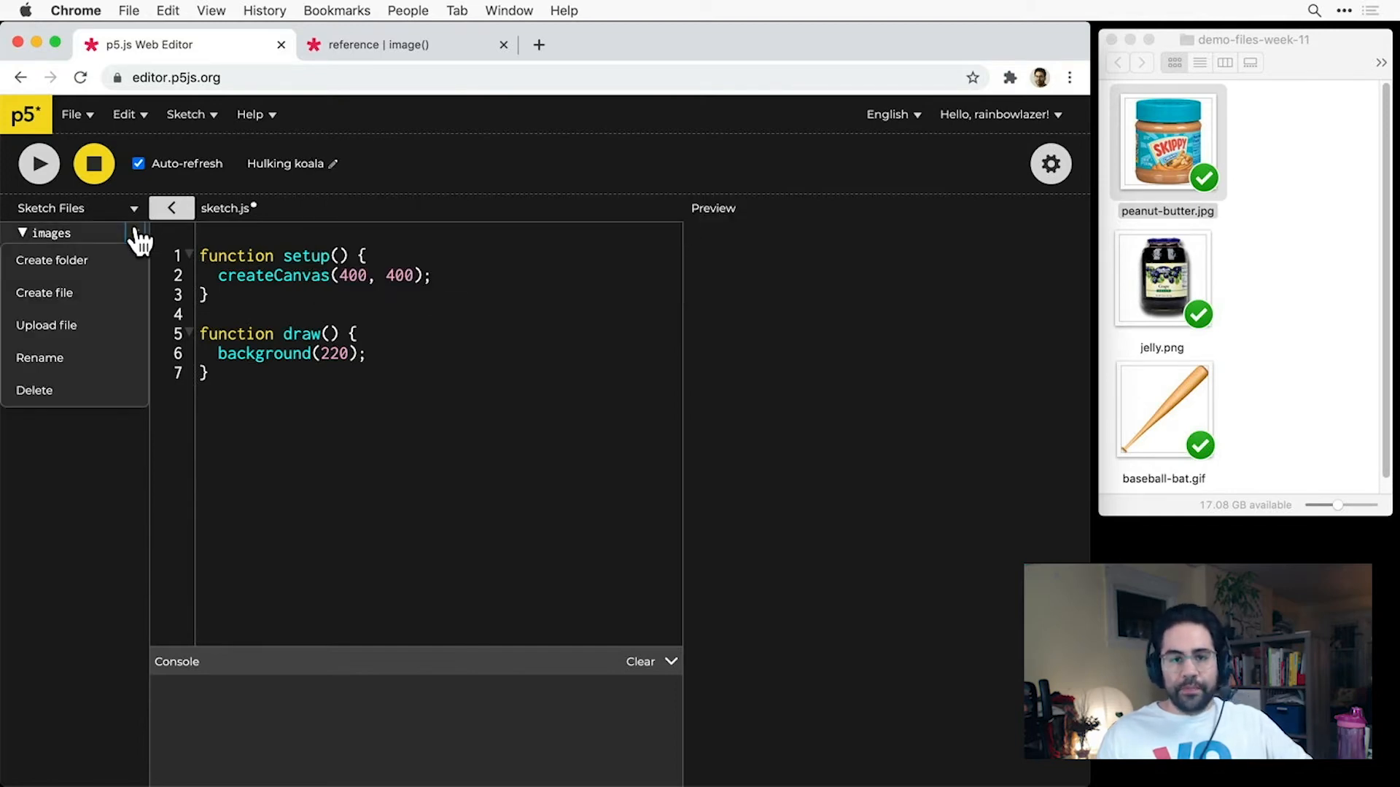
pyautogui.click(47, 325)
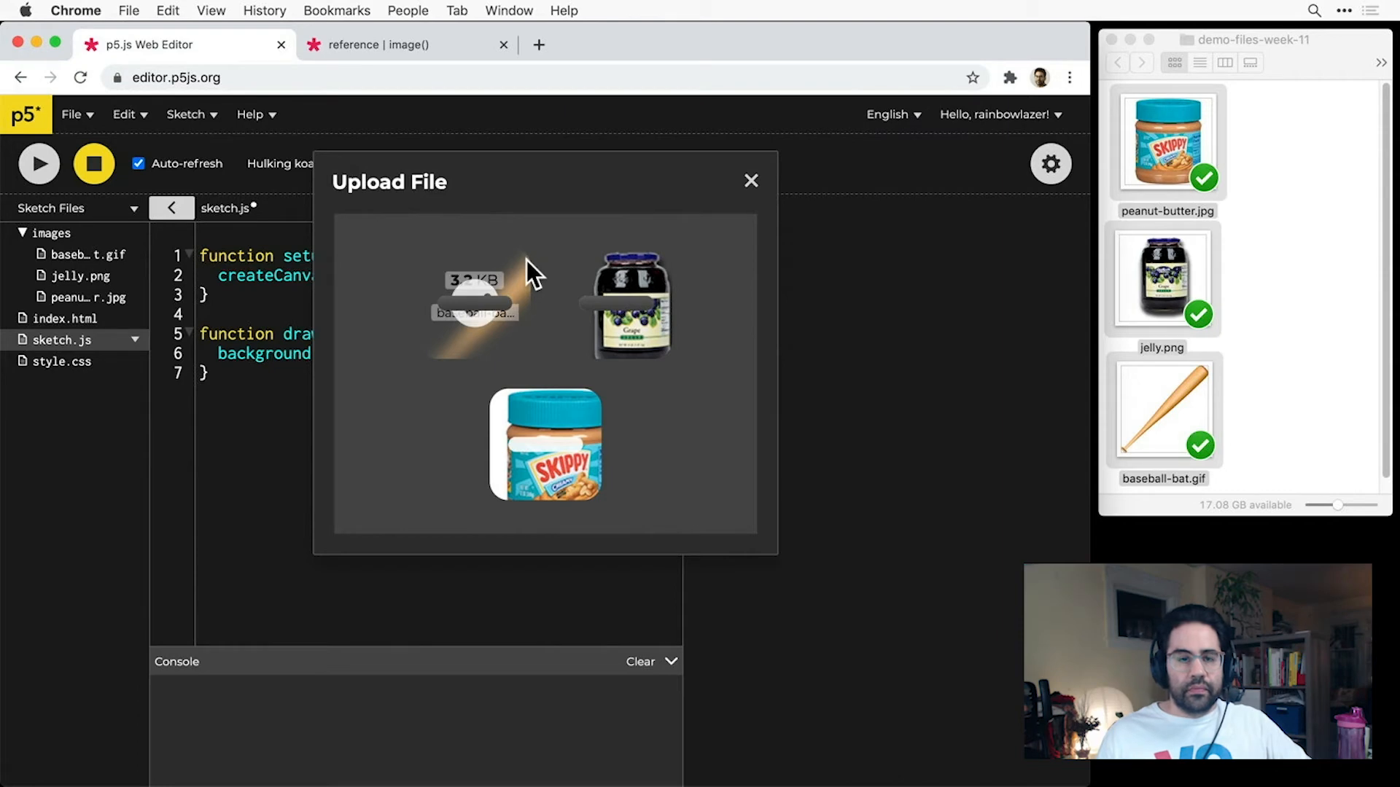
pyautogui.moveTo(766, 204)
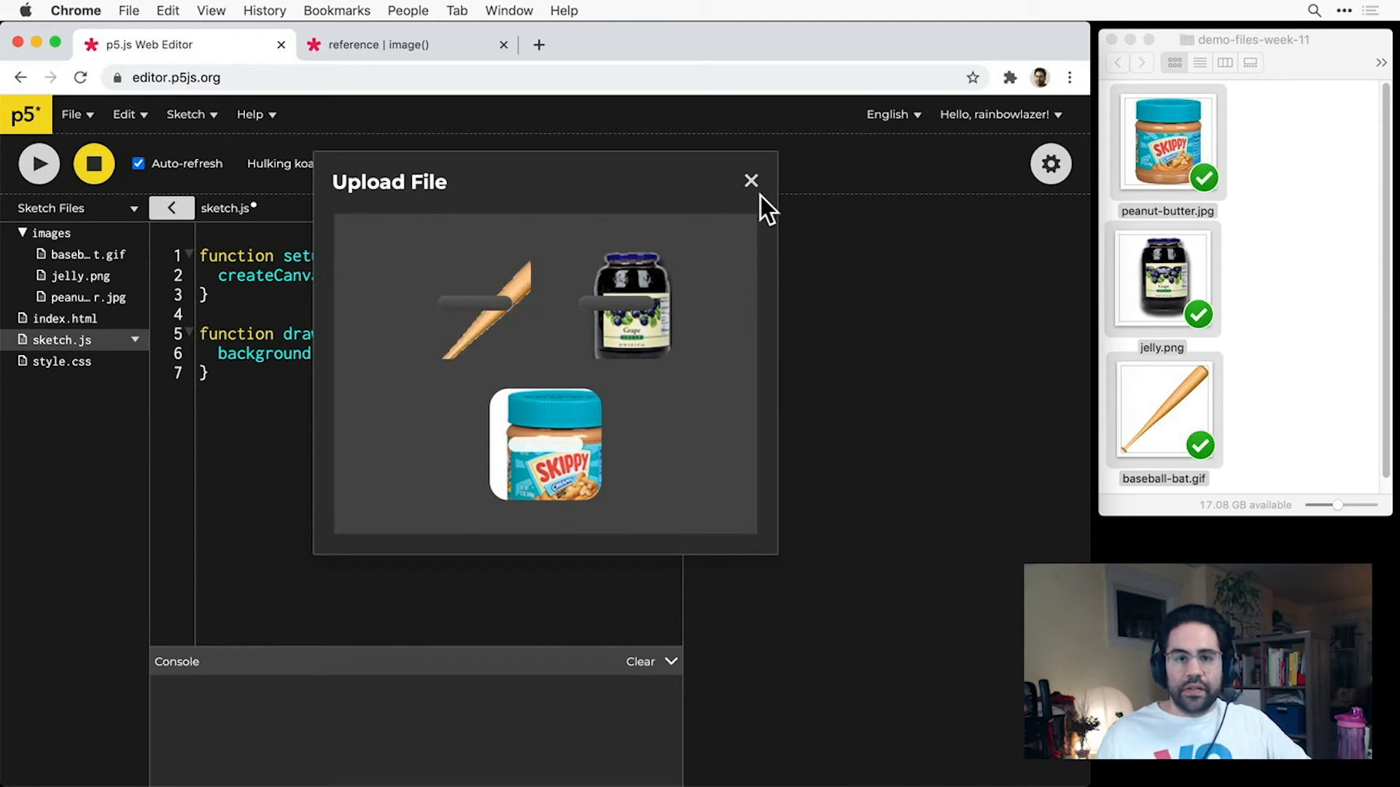
pyautogui.click(750, 181)
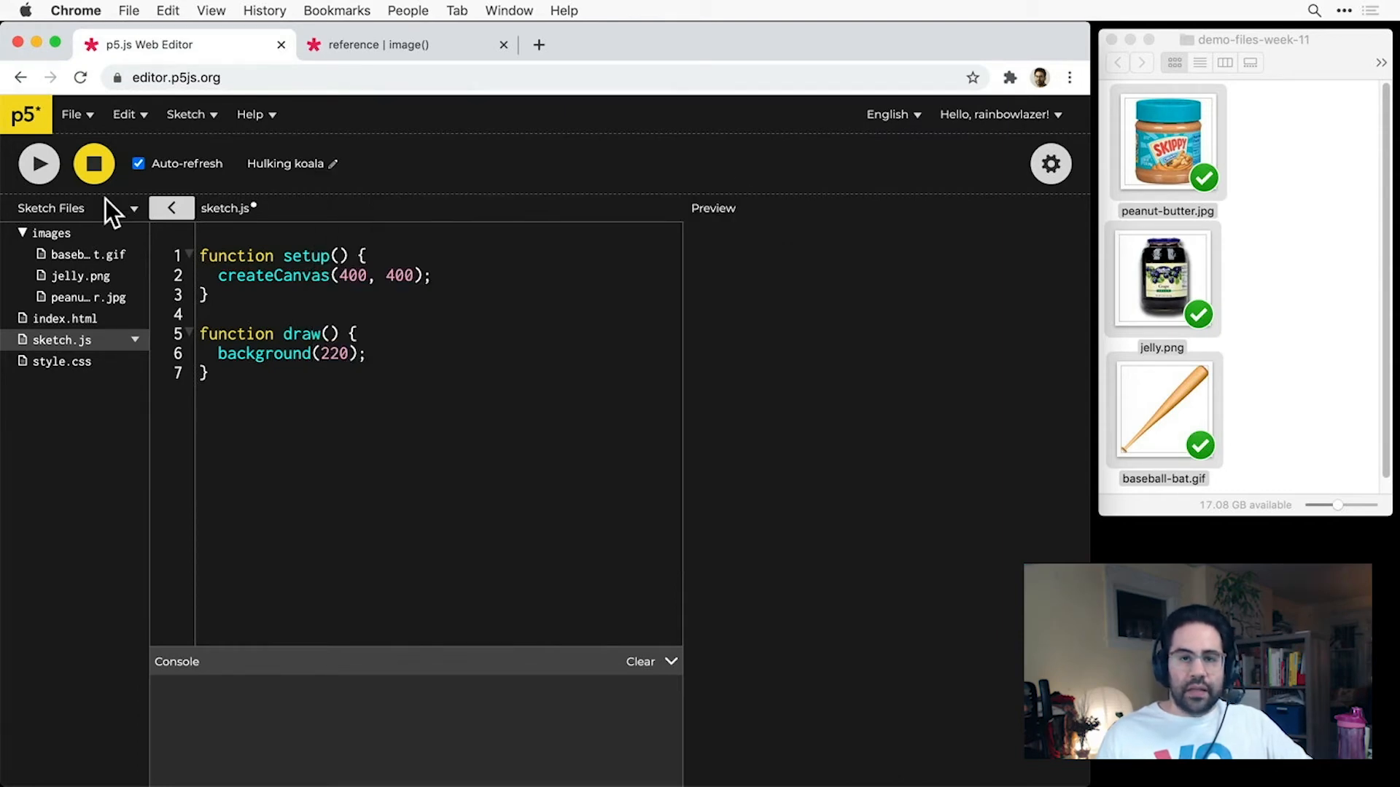
# Declare let image1; on the first line above setup.
pyautogui.click(171, 209)
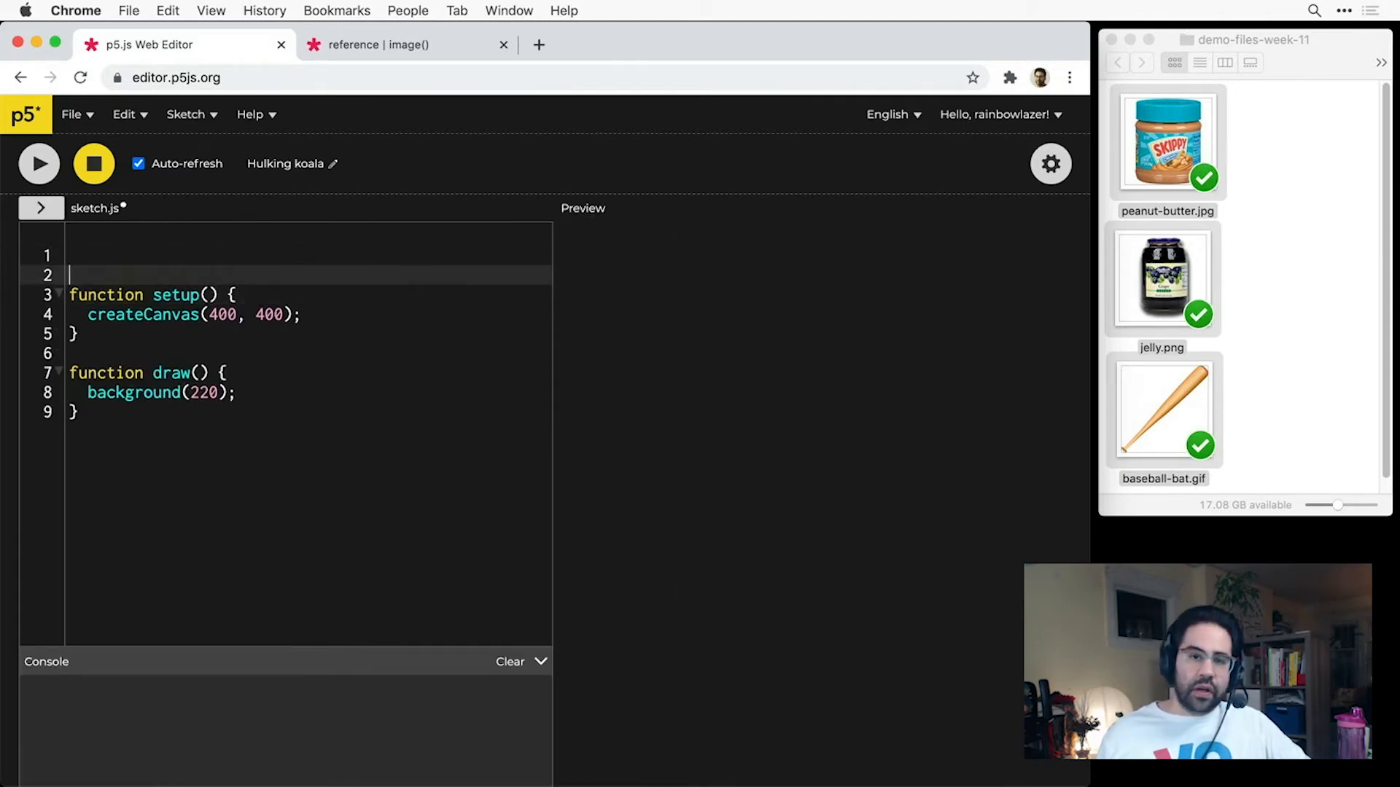
pyautogui.click(80, 257)
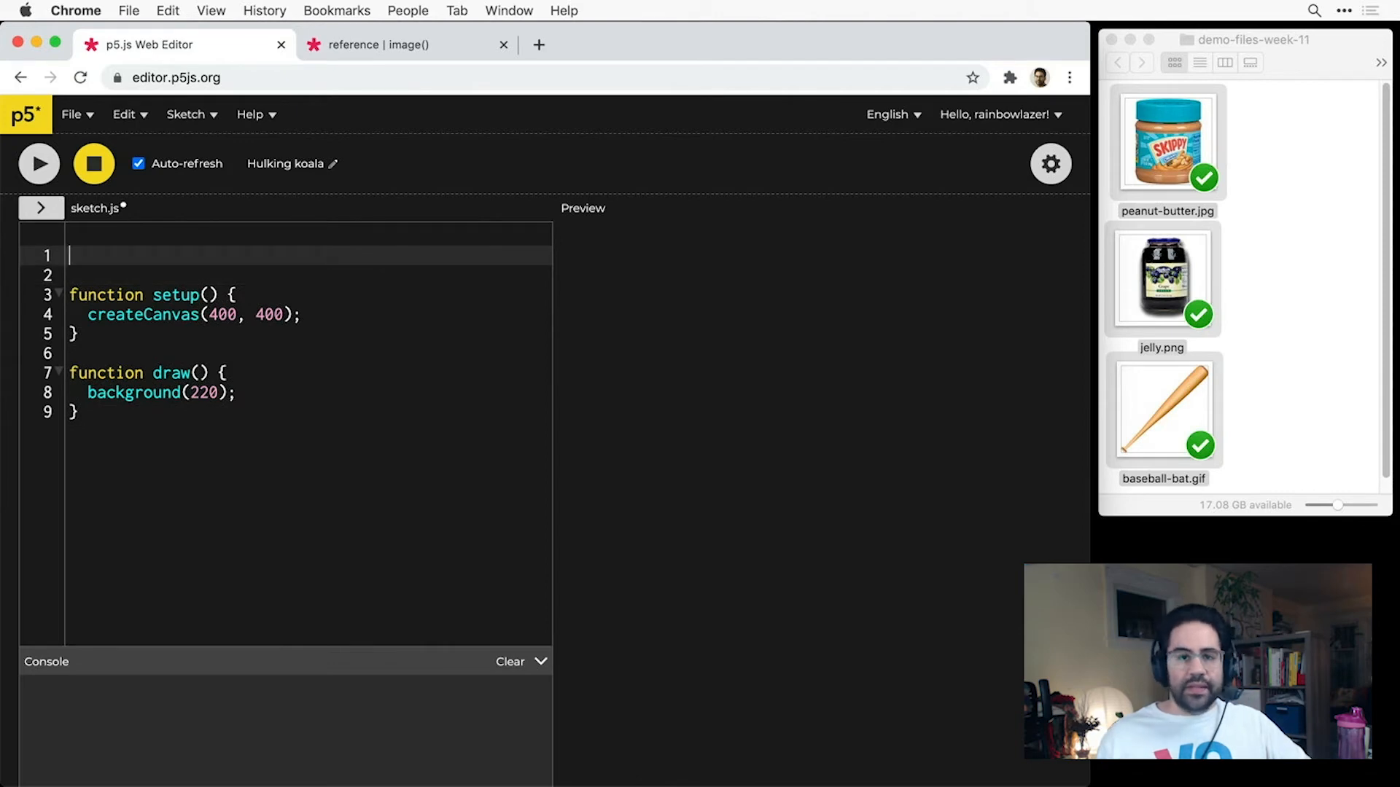
pyautogui.write('let')
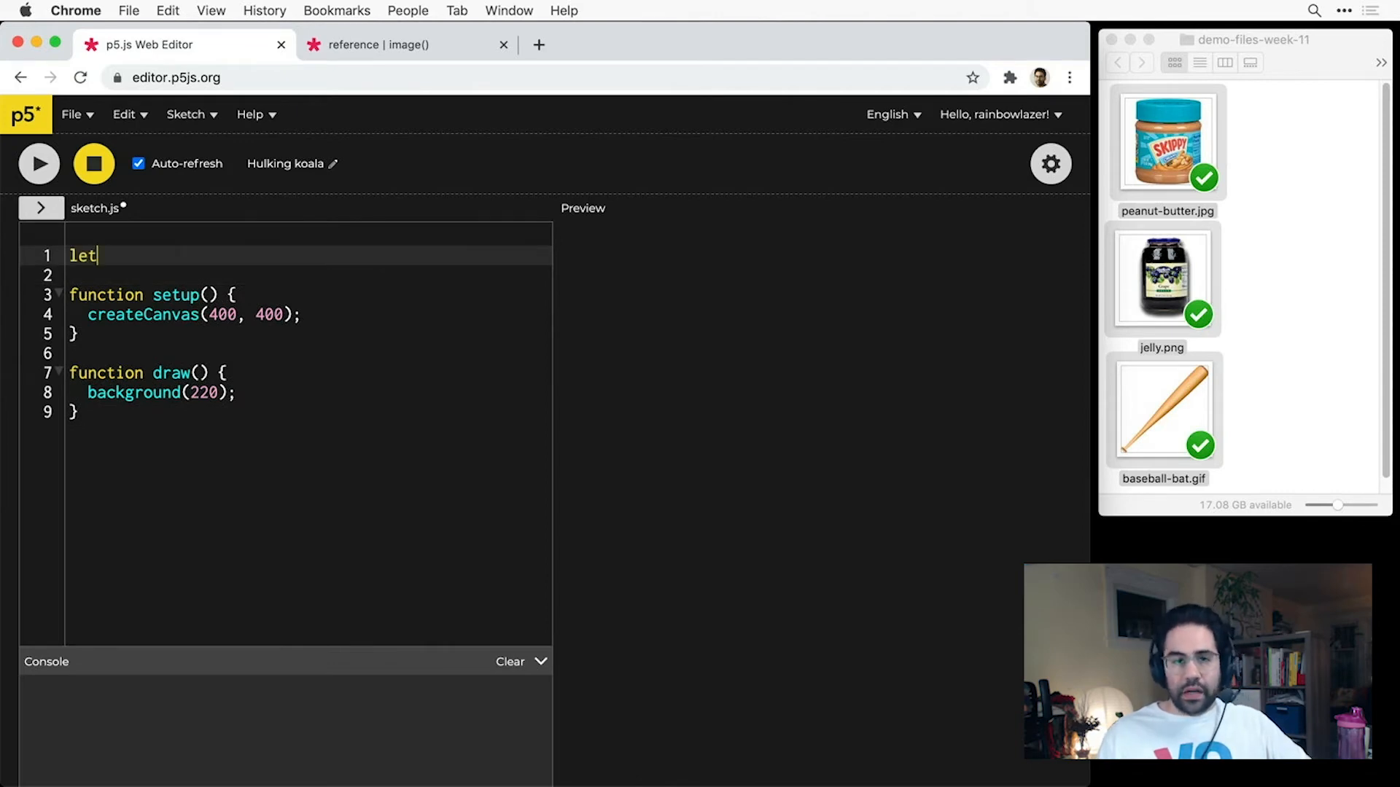
pyautogui.write('image1')
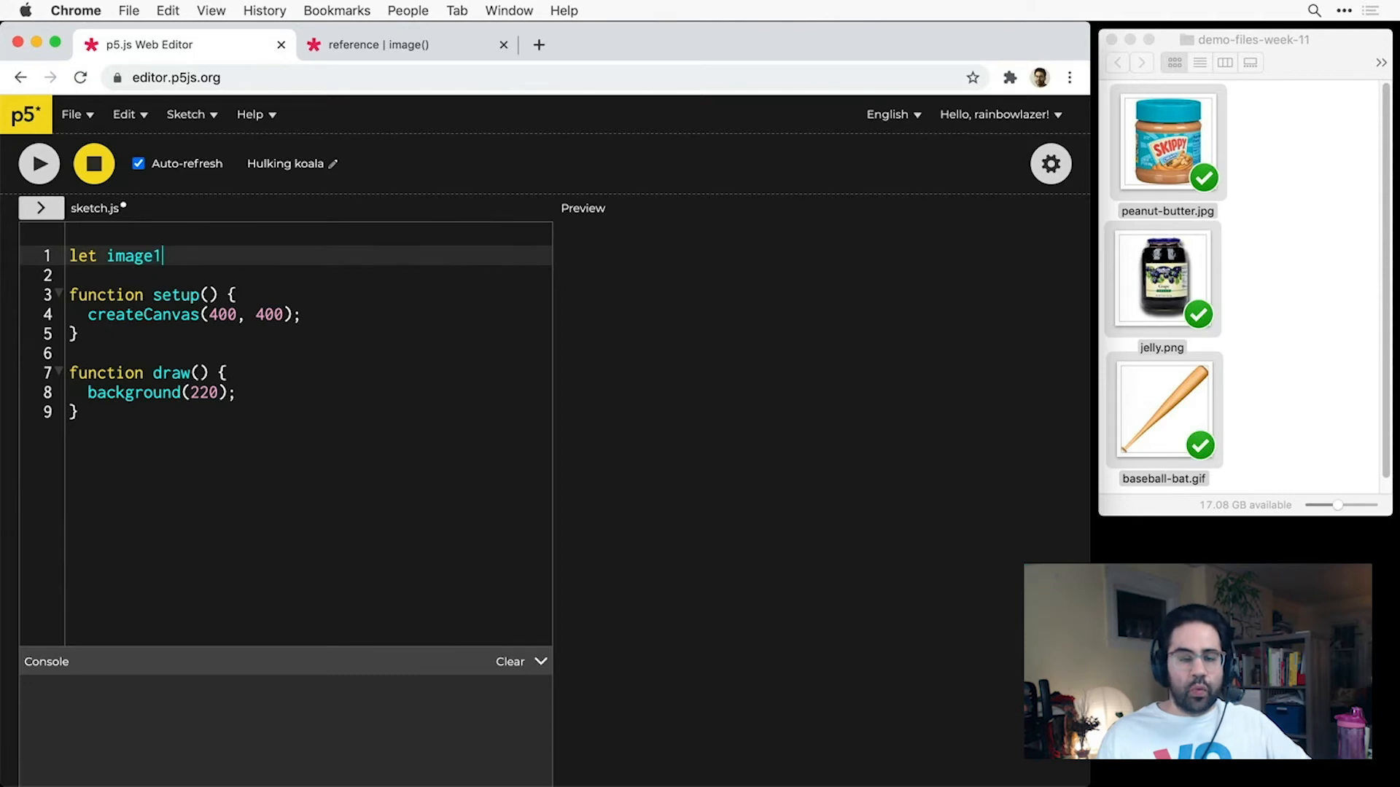
pyautogui.write(';')
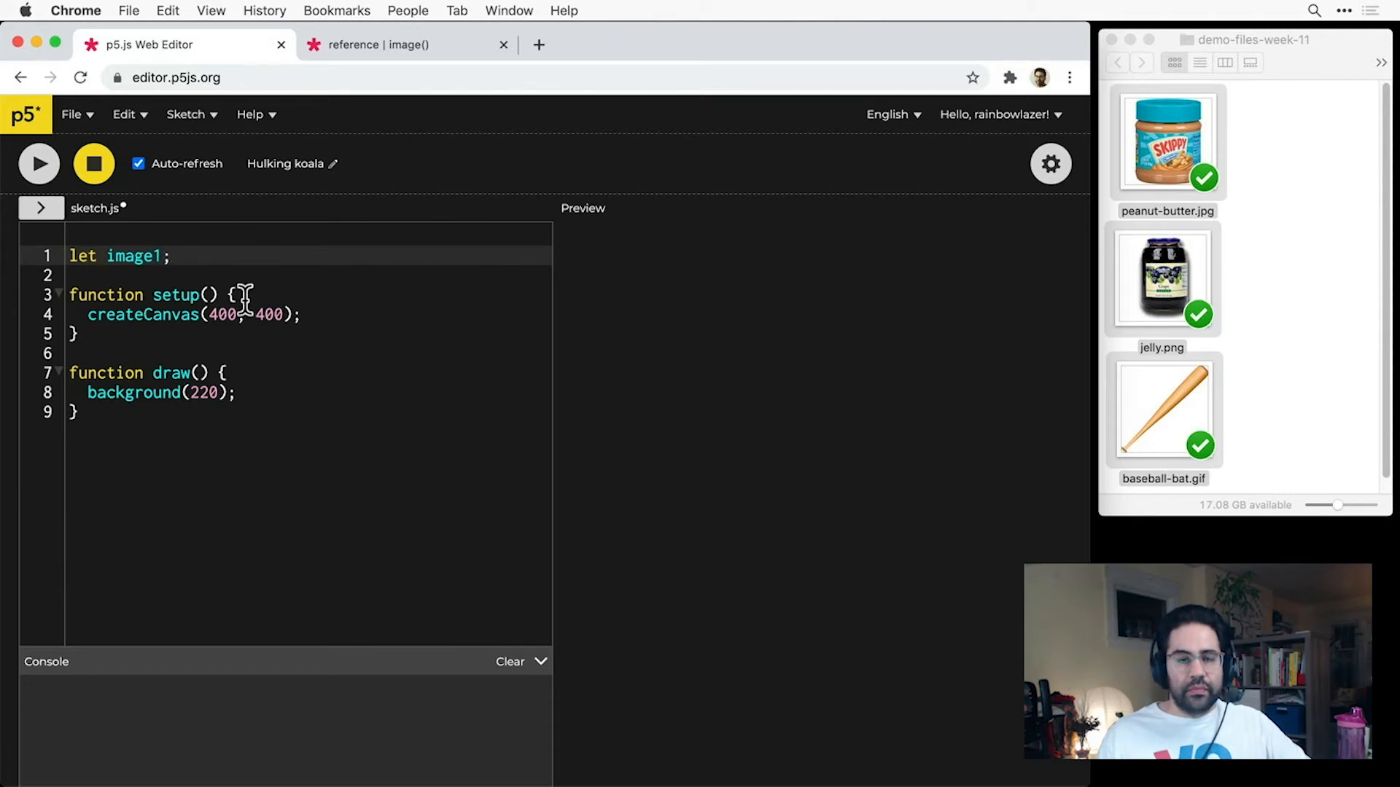
# In setup, add image1 = loadImage("images/peanut-butter.jpg");.
pyautogui.press('Enter')
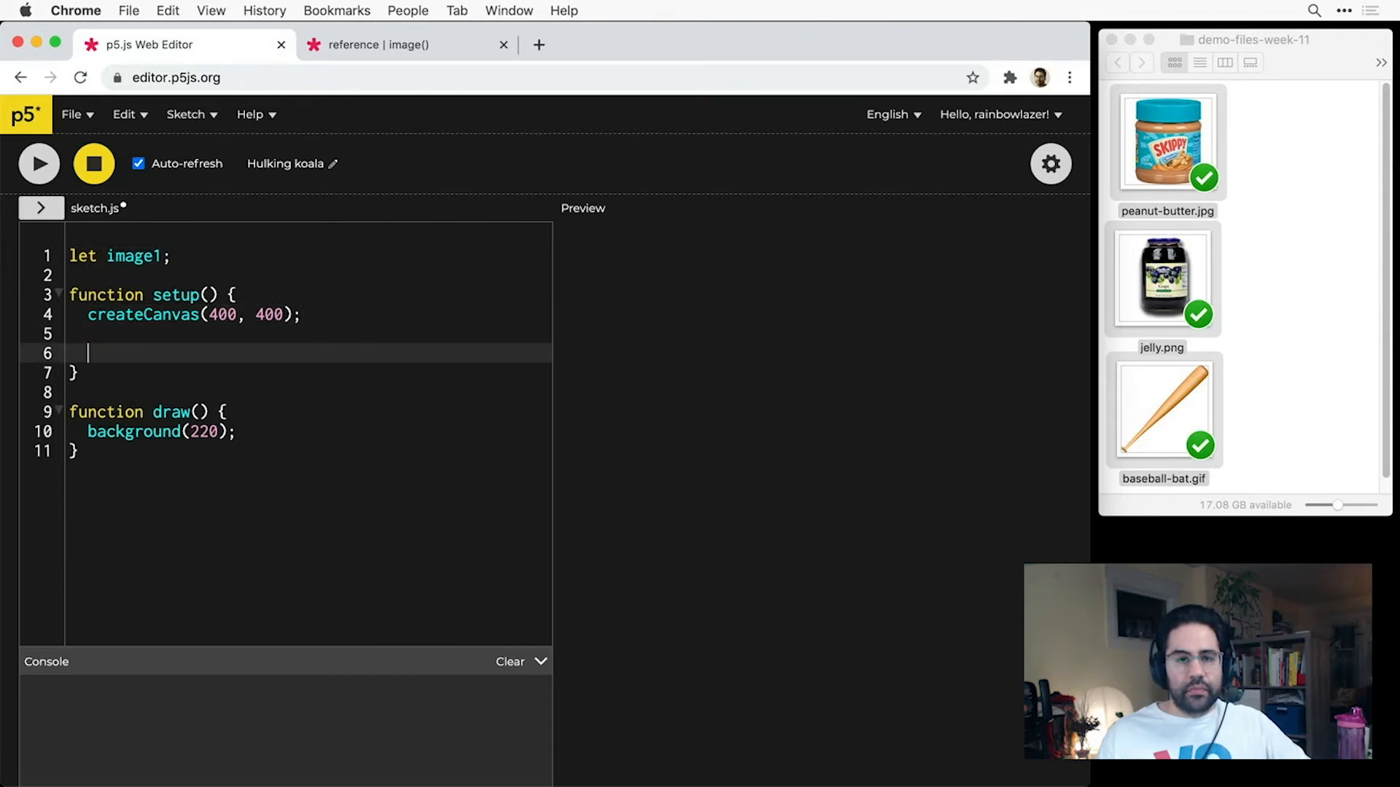
pyautogui.write('image1')
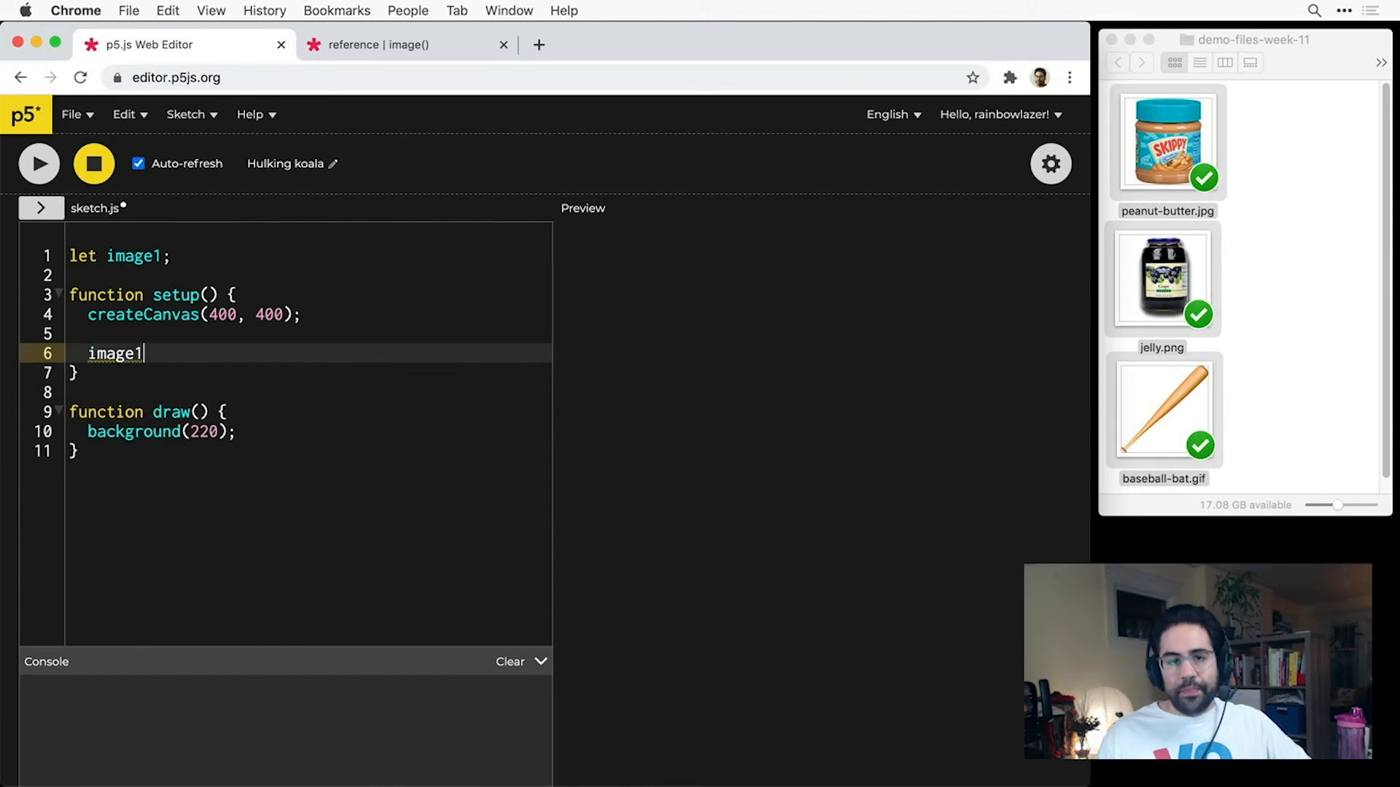
pyautogui.write('= load')
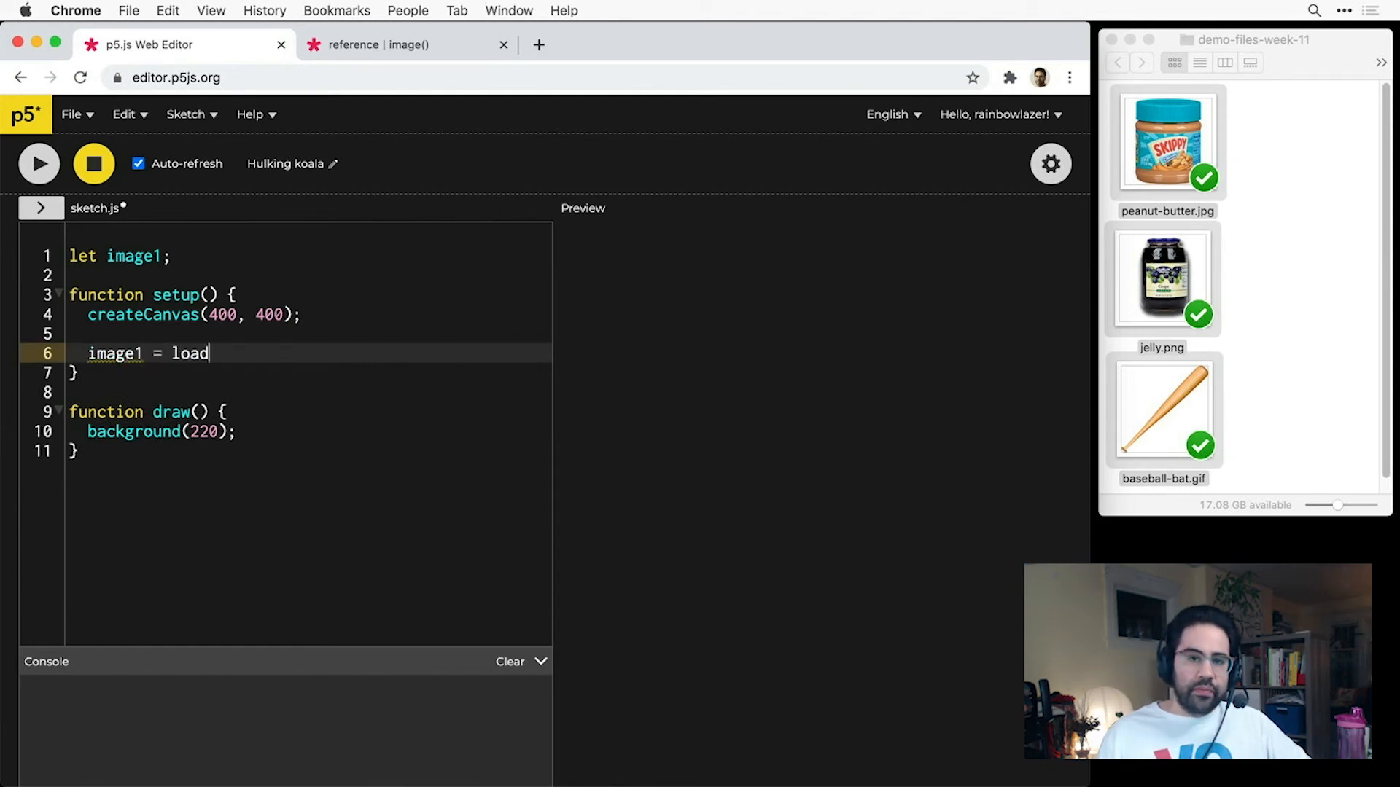
pyautogui.write('Image()')
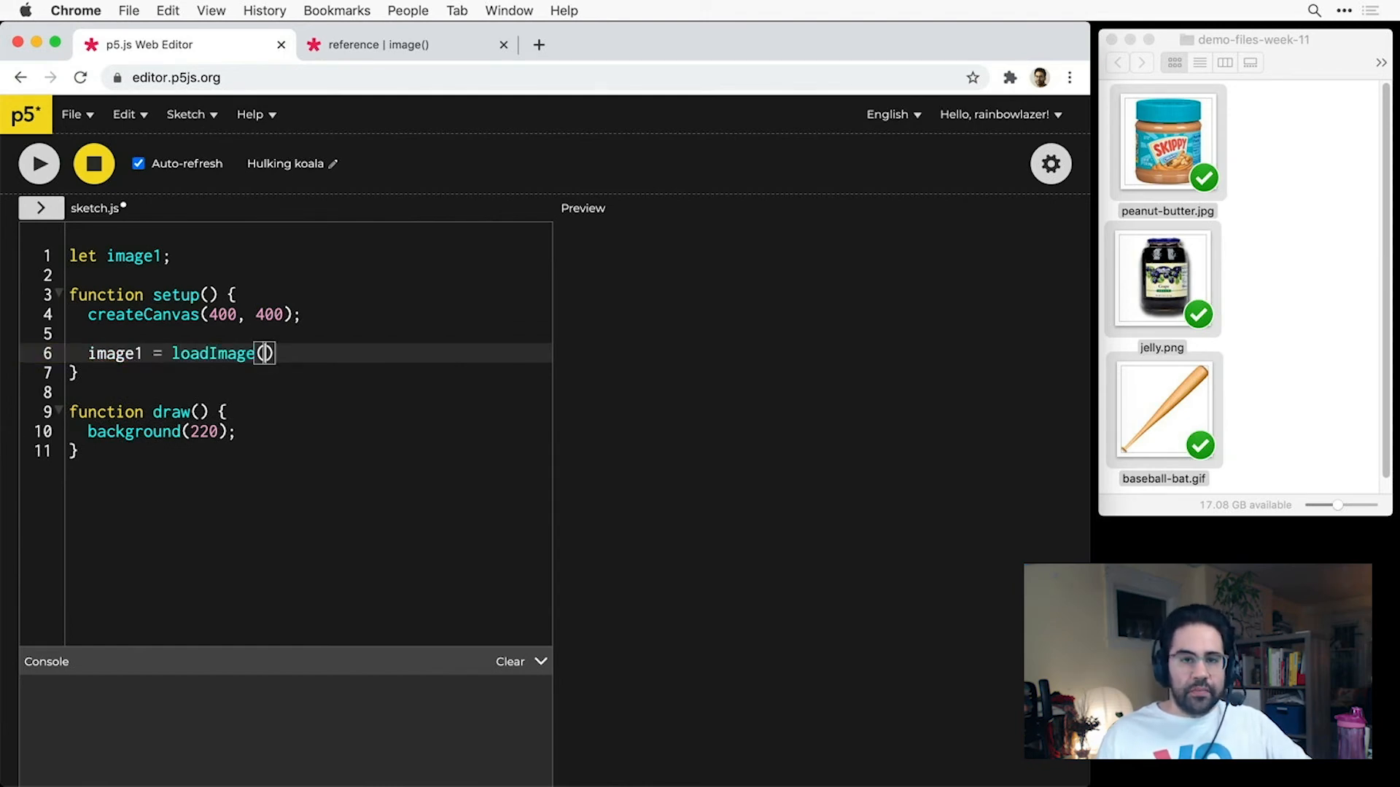
pyautogui.write('""')
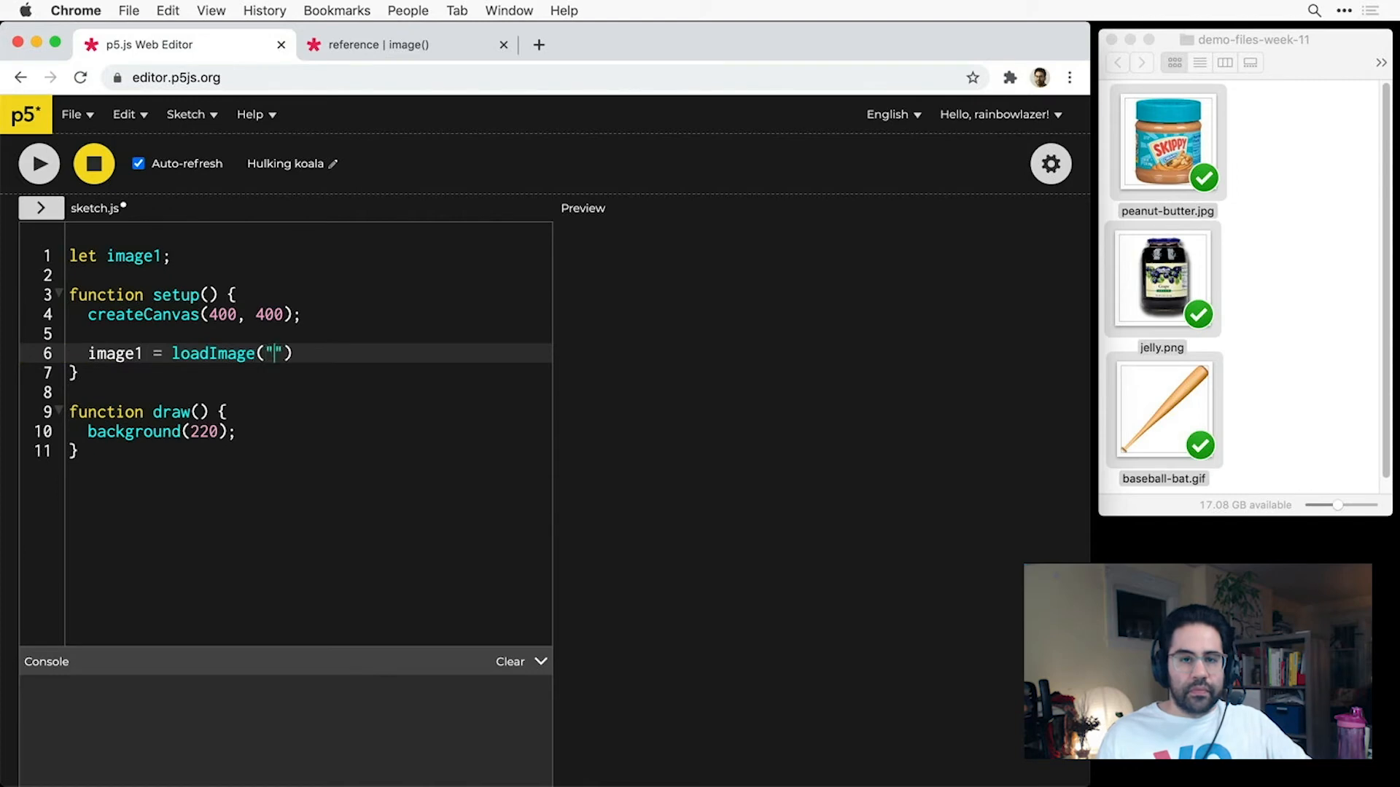
pyautogui.write('images/peanut-butt')
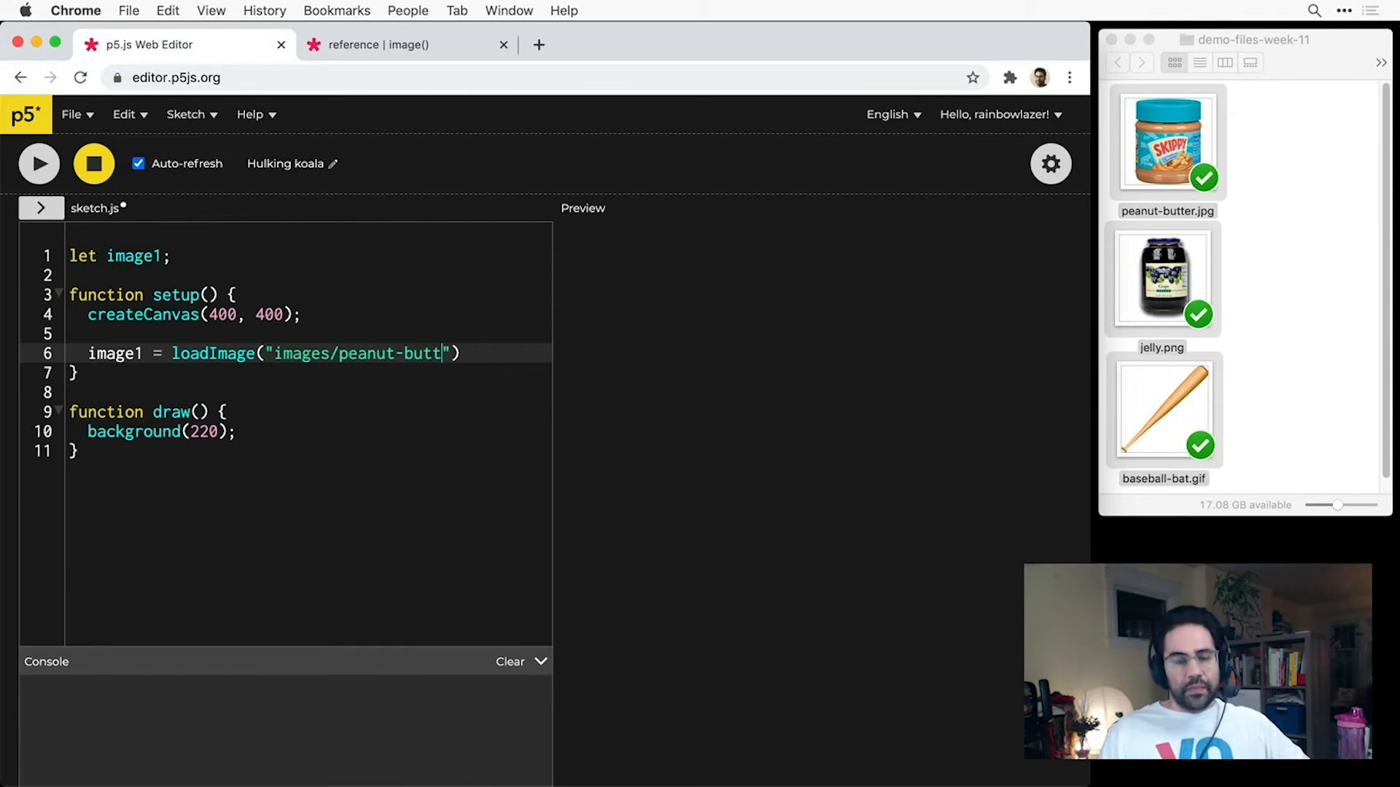
pyautogui.write('er.jpg')
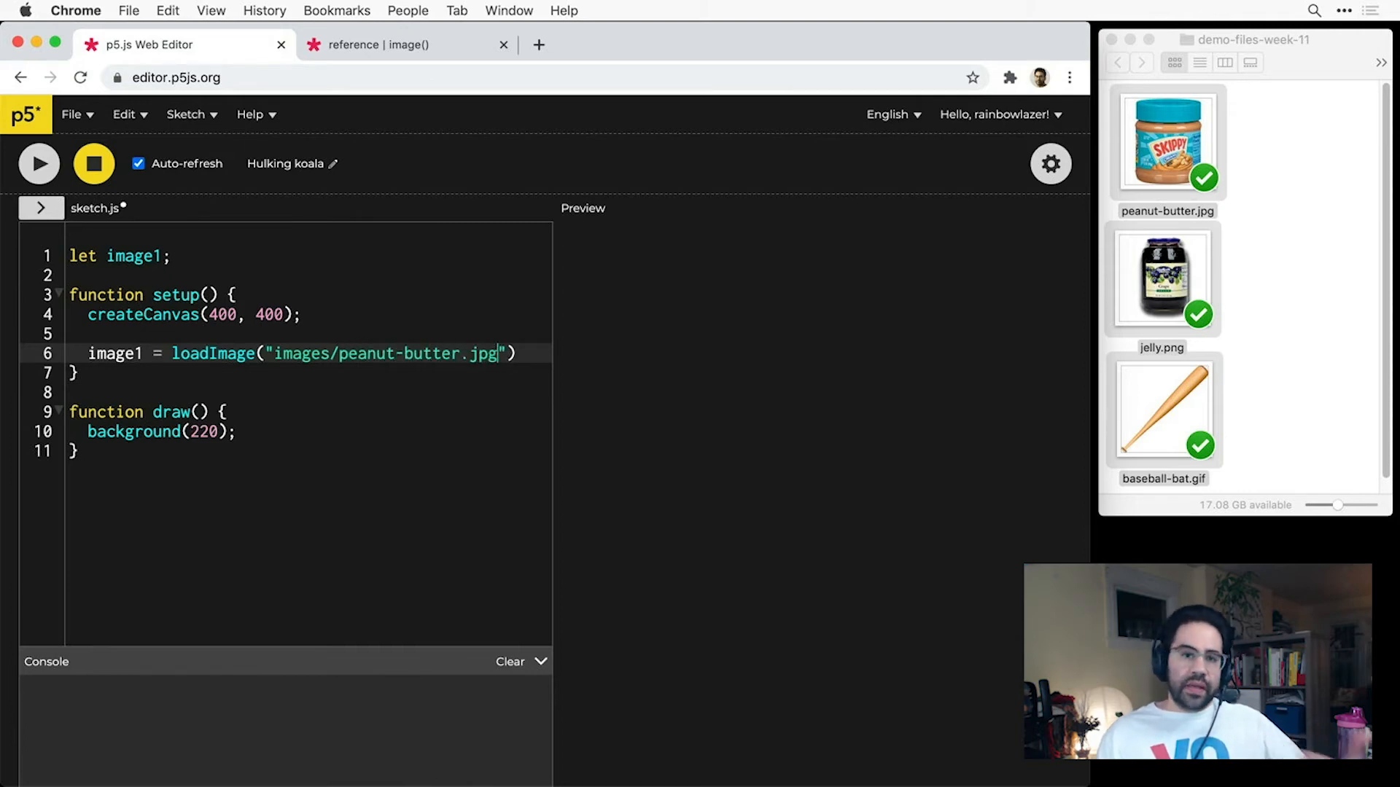
pyautogui.click(508, 353)
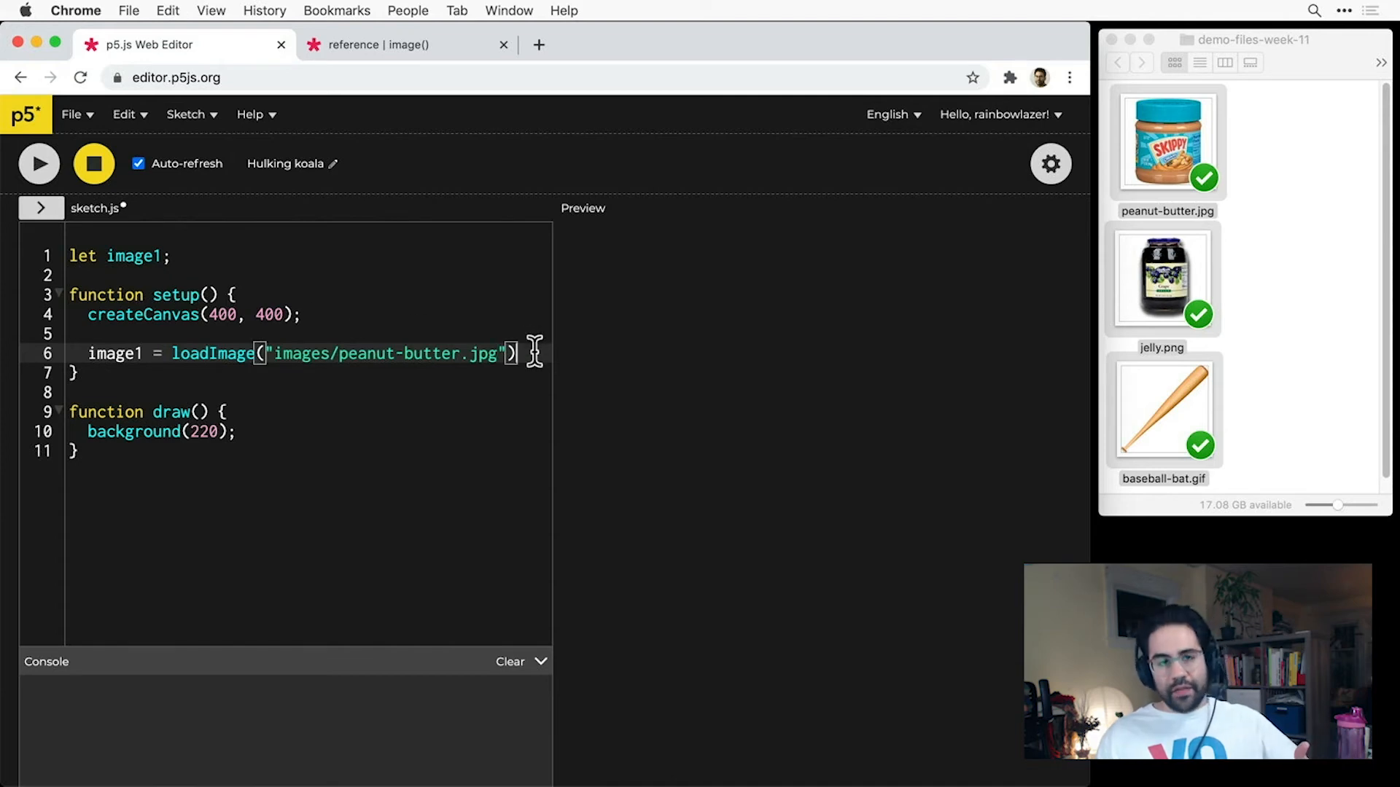
pyautogui.write(';')
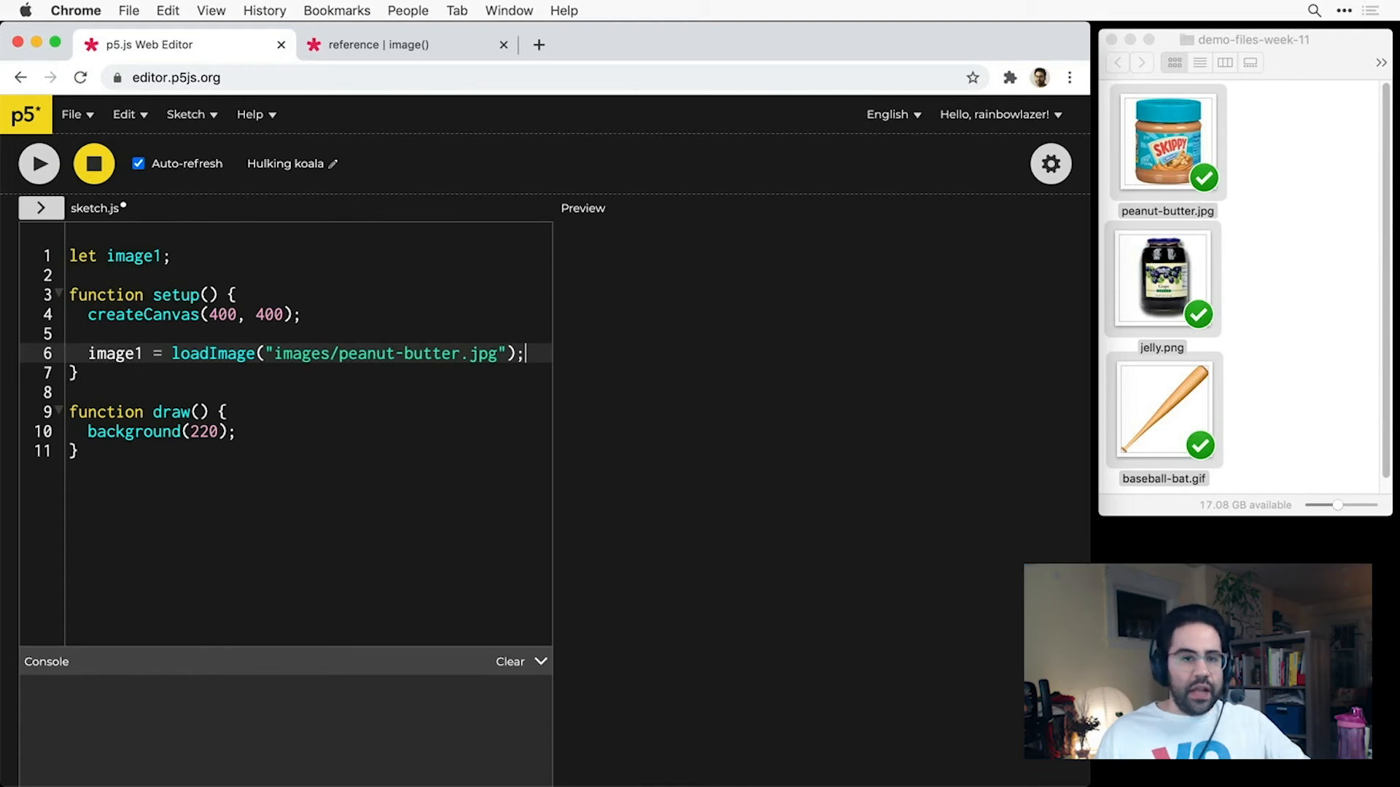
pyautogui.click(238, 432)
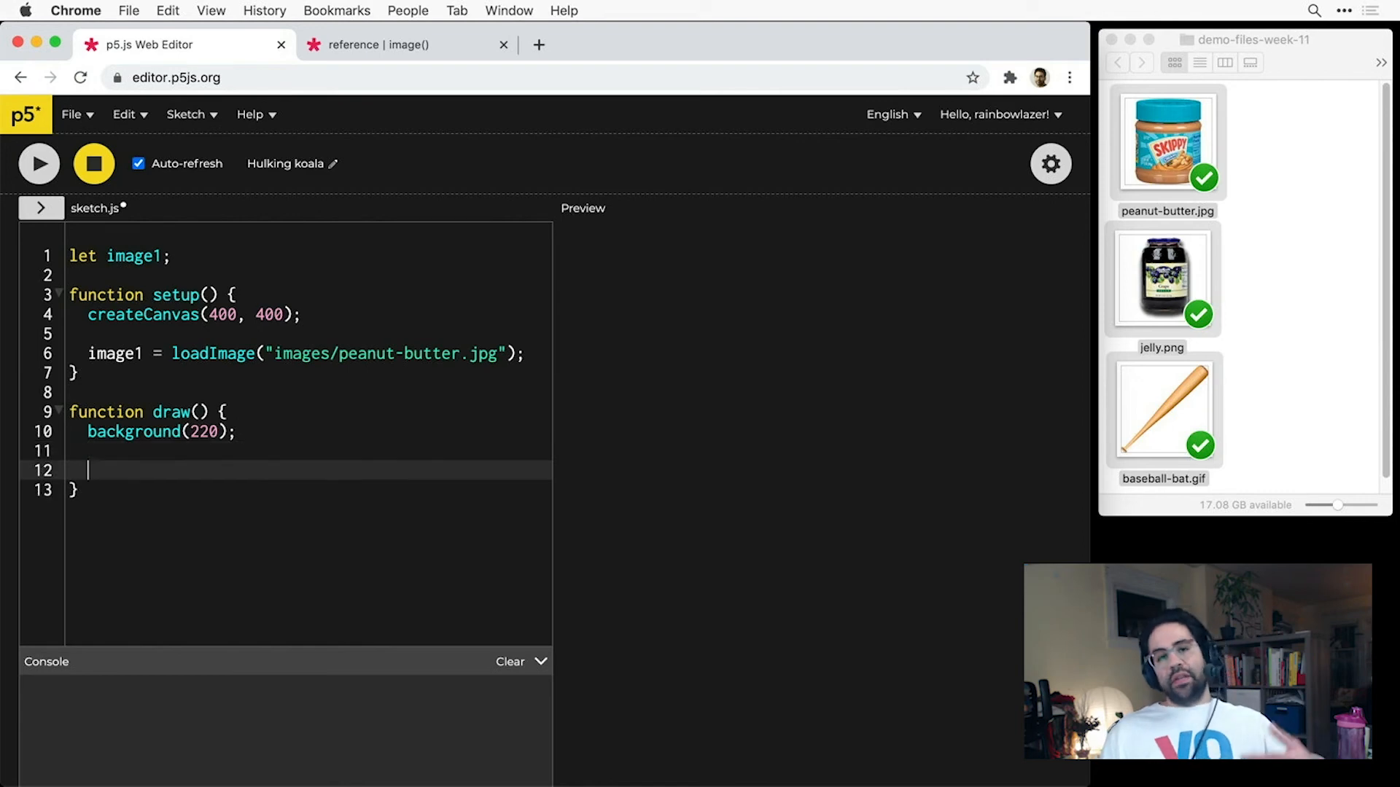
# In draw, write image(image1, 50, ... below background(220).
pyautogui.write('image()')
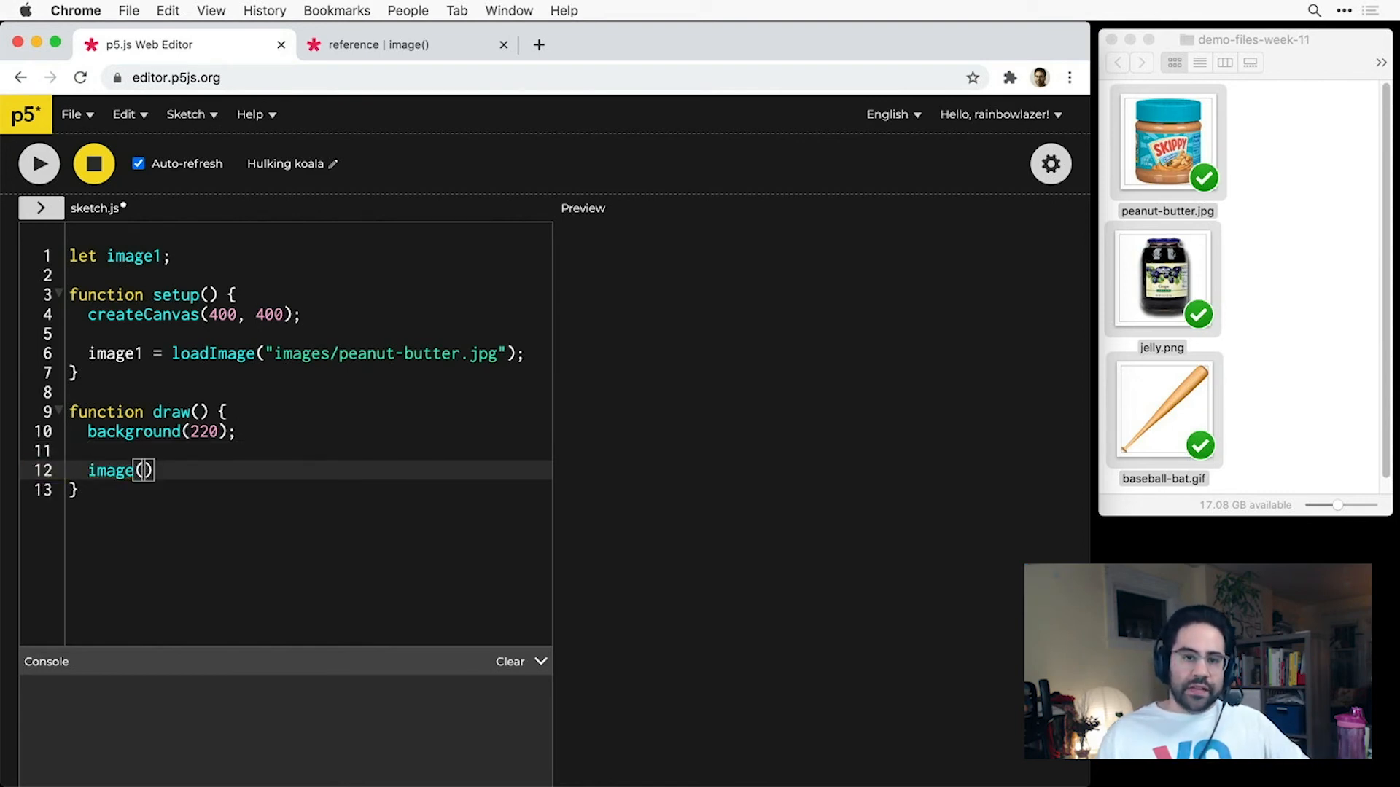
pyautogui.write('image1,')
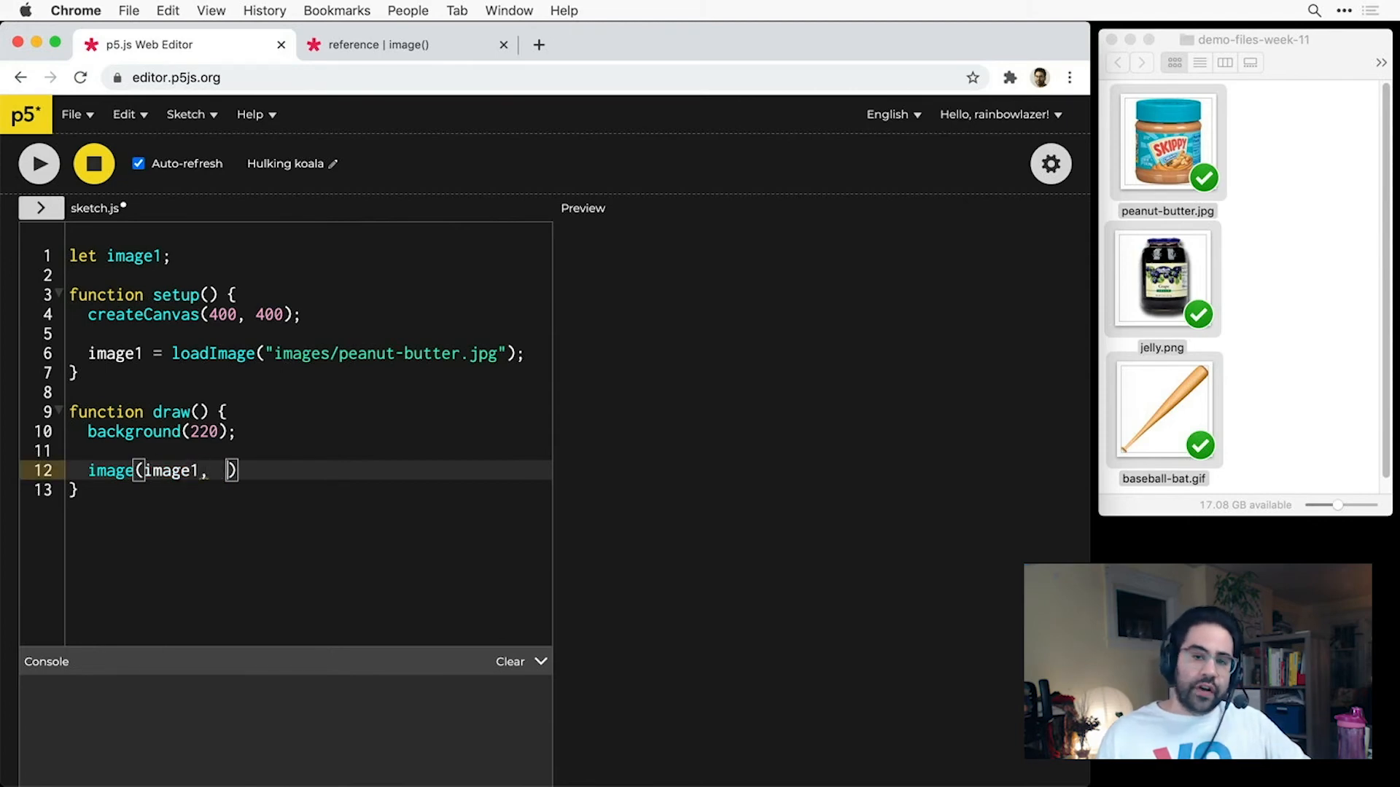
pyautogui.write('50,')
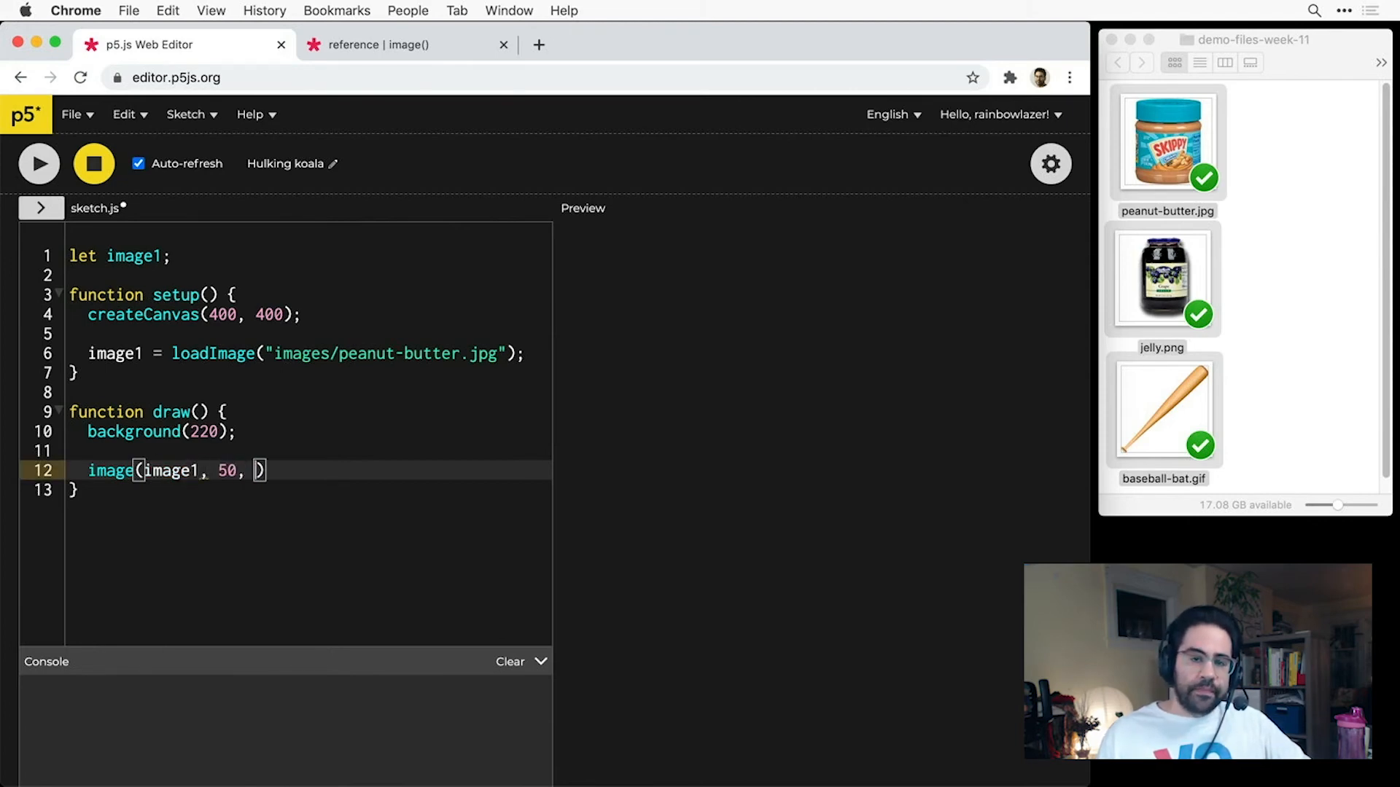
# Complete image(image1, 50, 50);, run the sketch, and start a second variable after image1.
pyautogui.write('50')
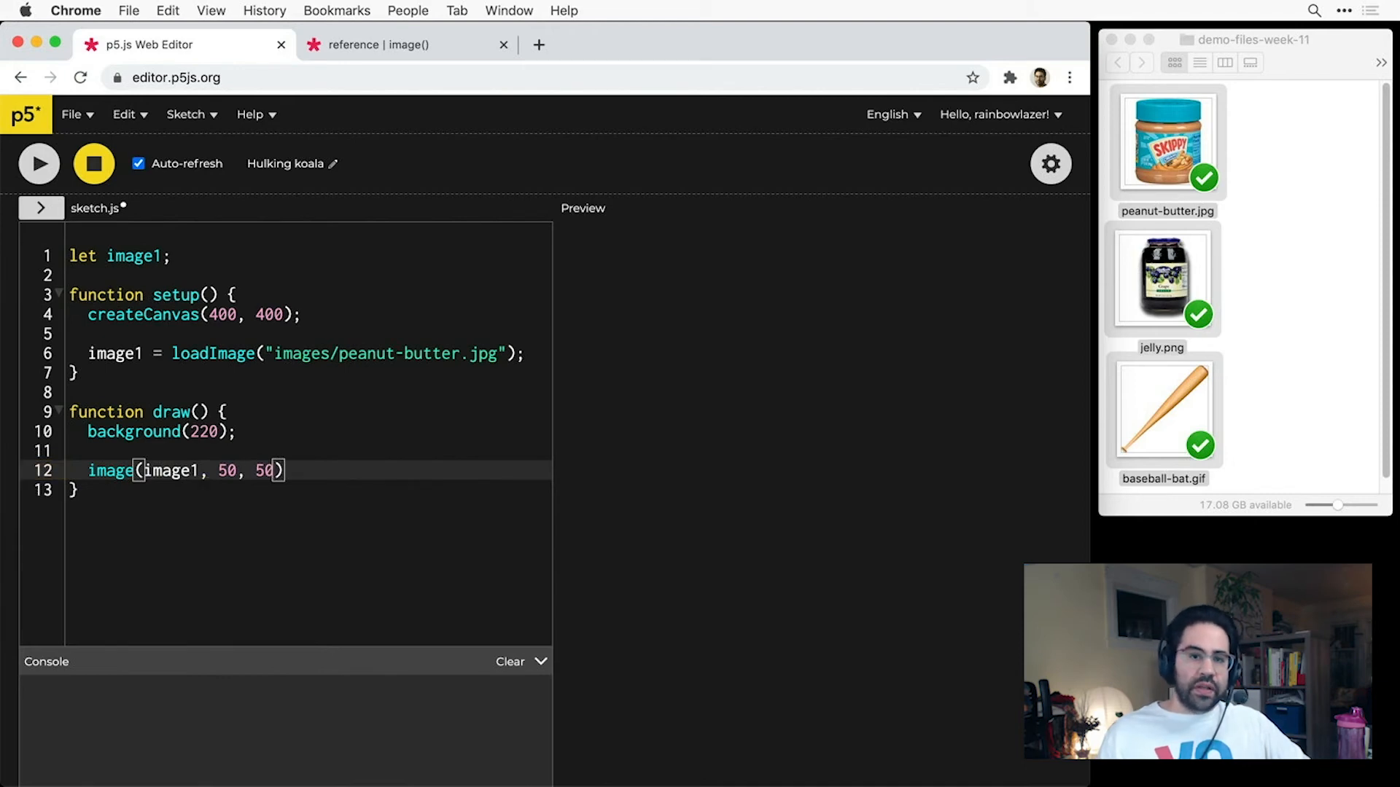
pyautogui.write(';')
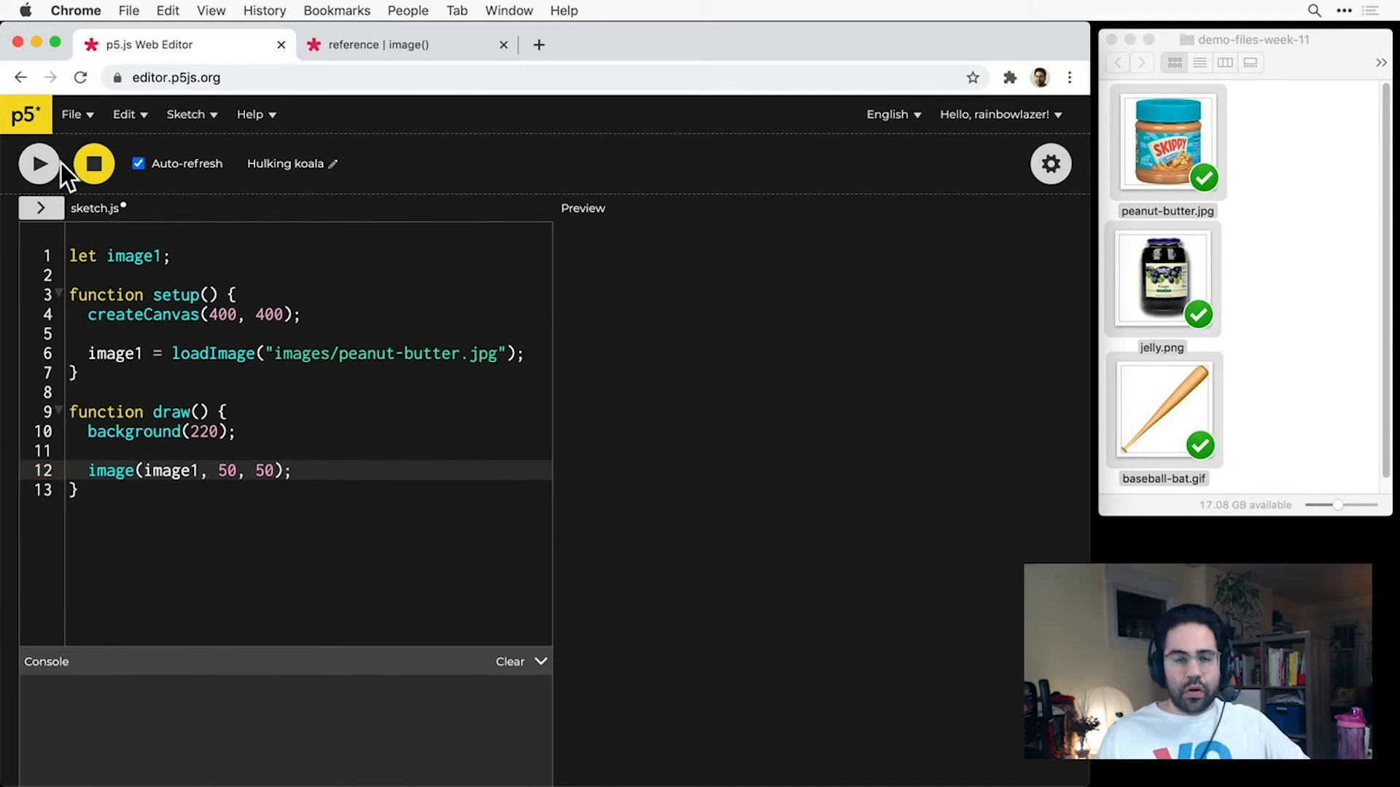
pyautogui.click(38, 163)
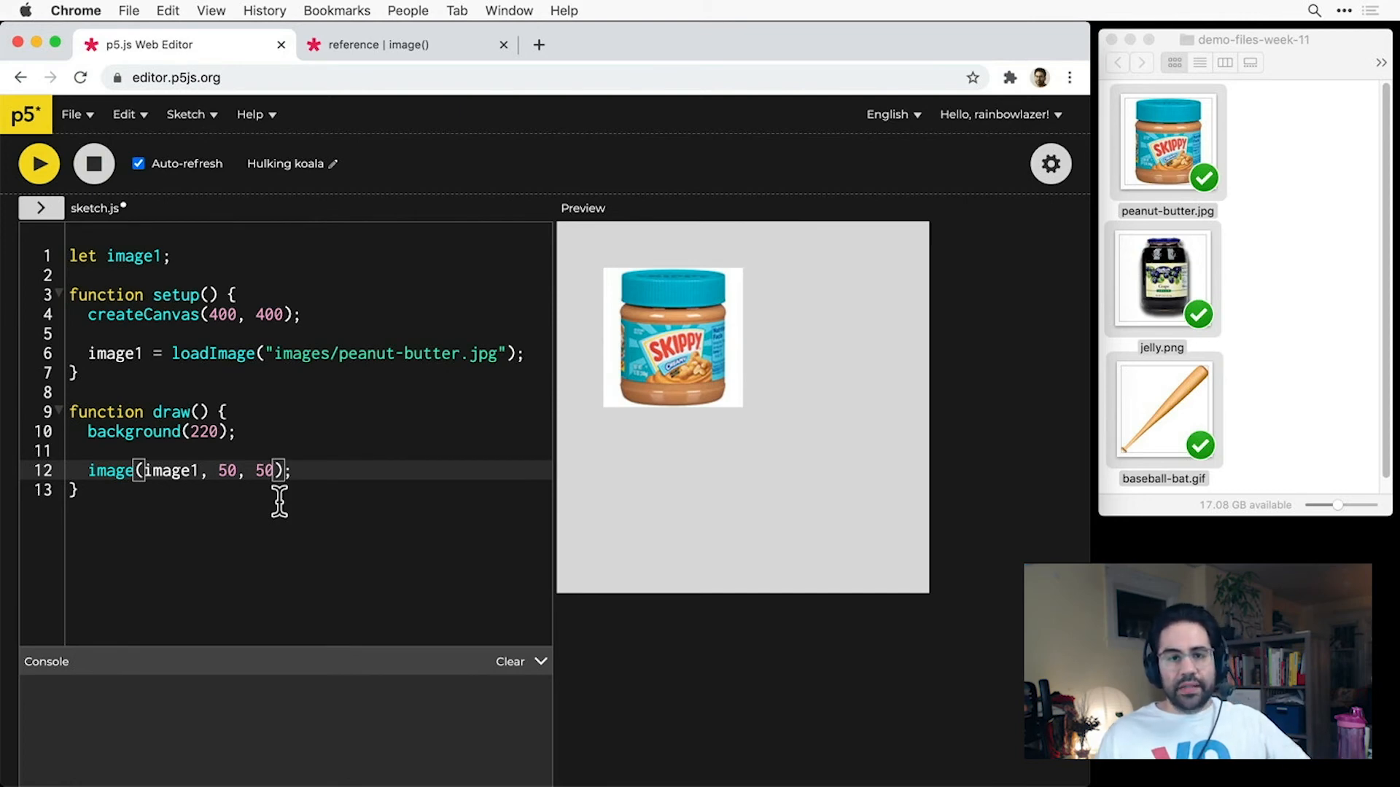
pyautogui.write(',')
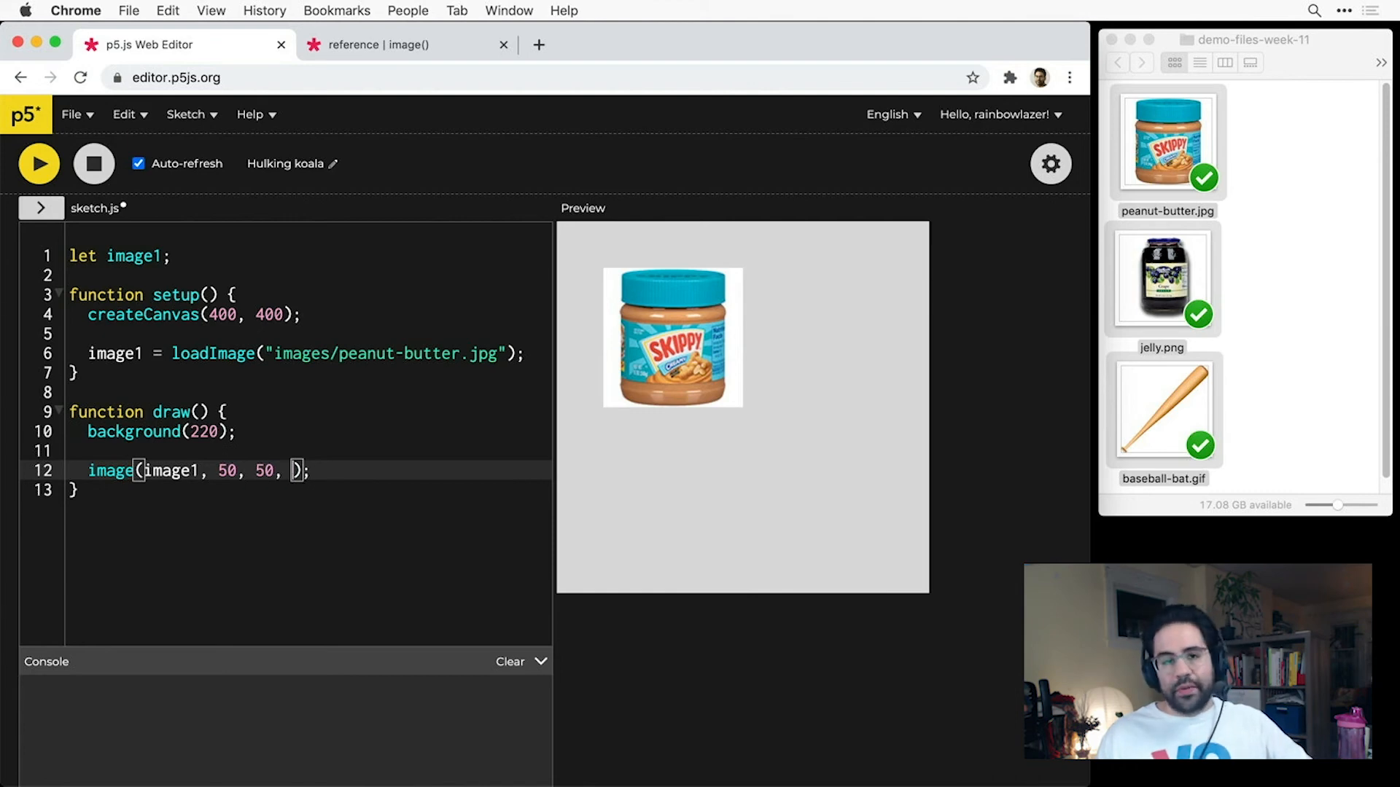
pyautogui.write('75')
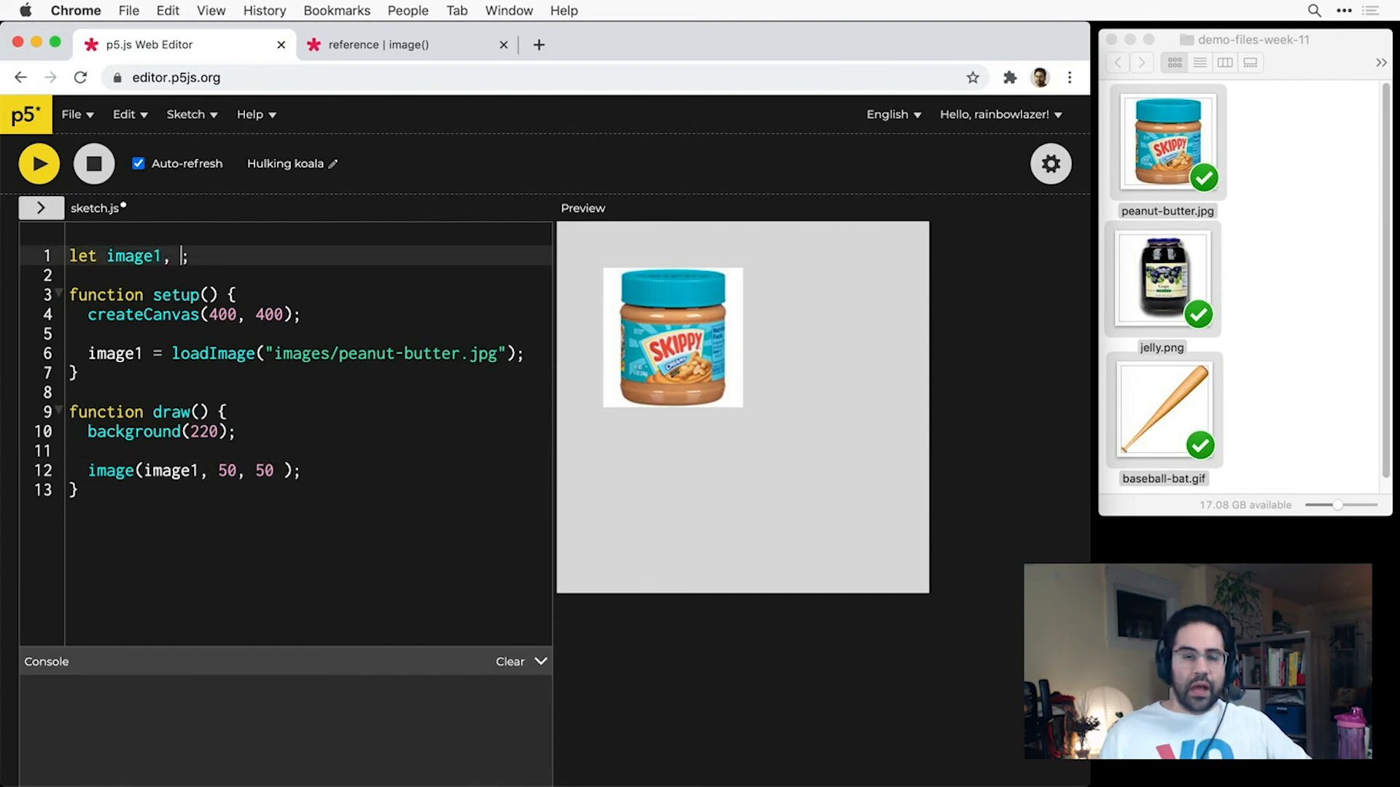
# Declare image2 and add image2 = loadImage("images/jelly.png"); in setup.
pyautogui.write('image2')
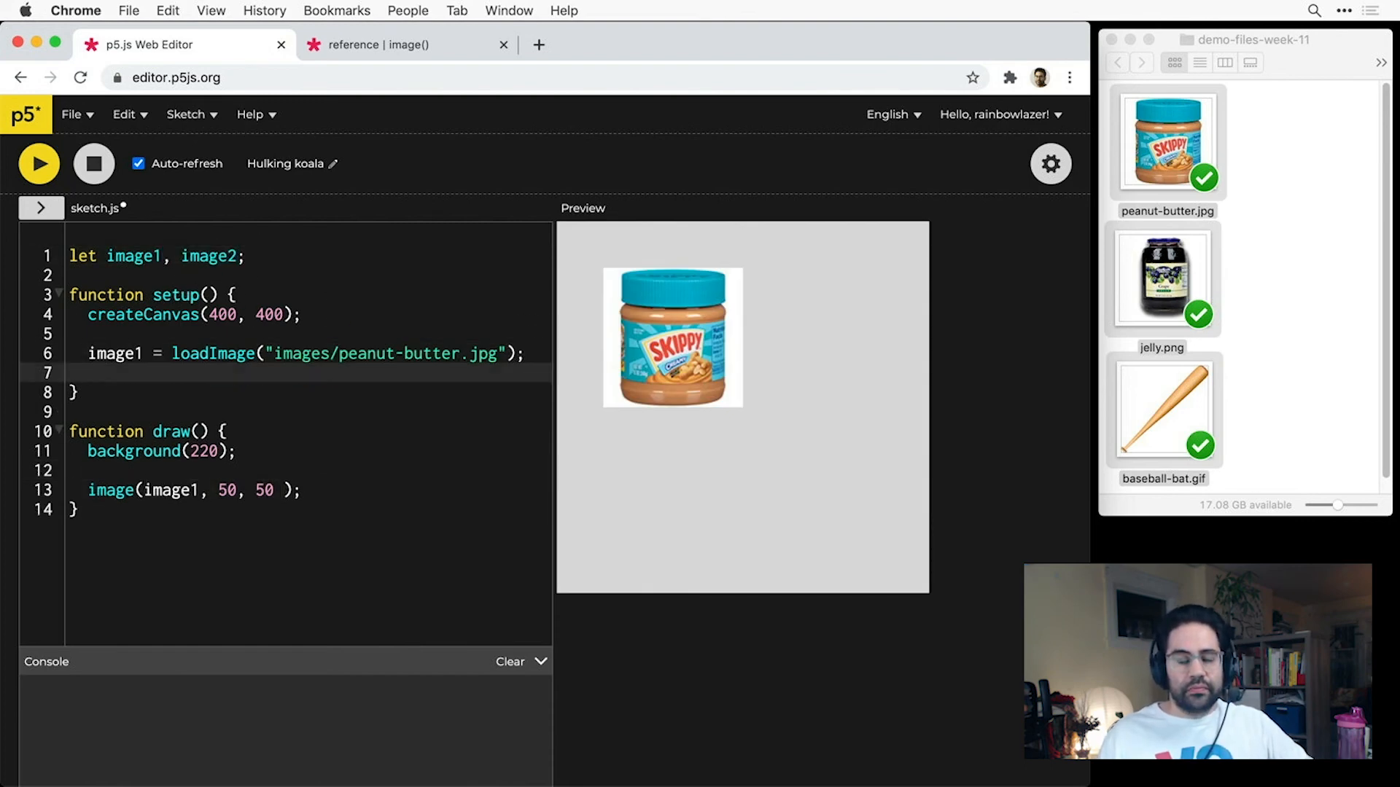
pyautogui.write('image2 = loadImage("images/jelly.png");')
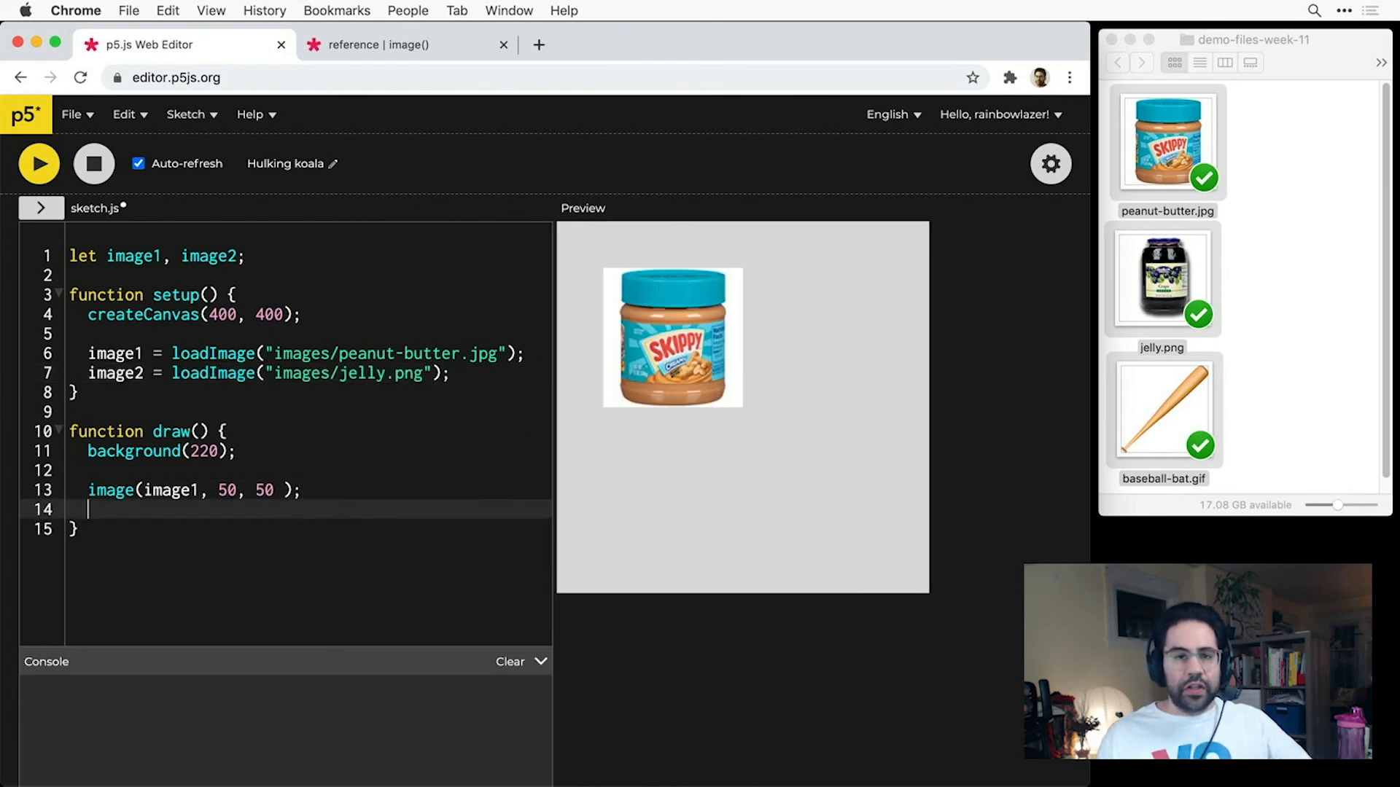
# In draw, add image(image2, mouseX, mouseY); so the jelly jar follows the mouse.
pyautogui.write('image(image2)')
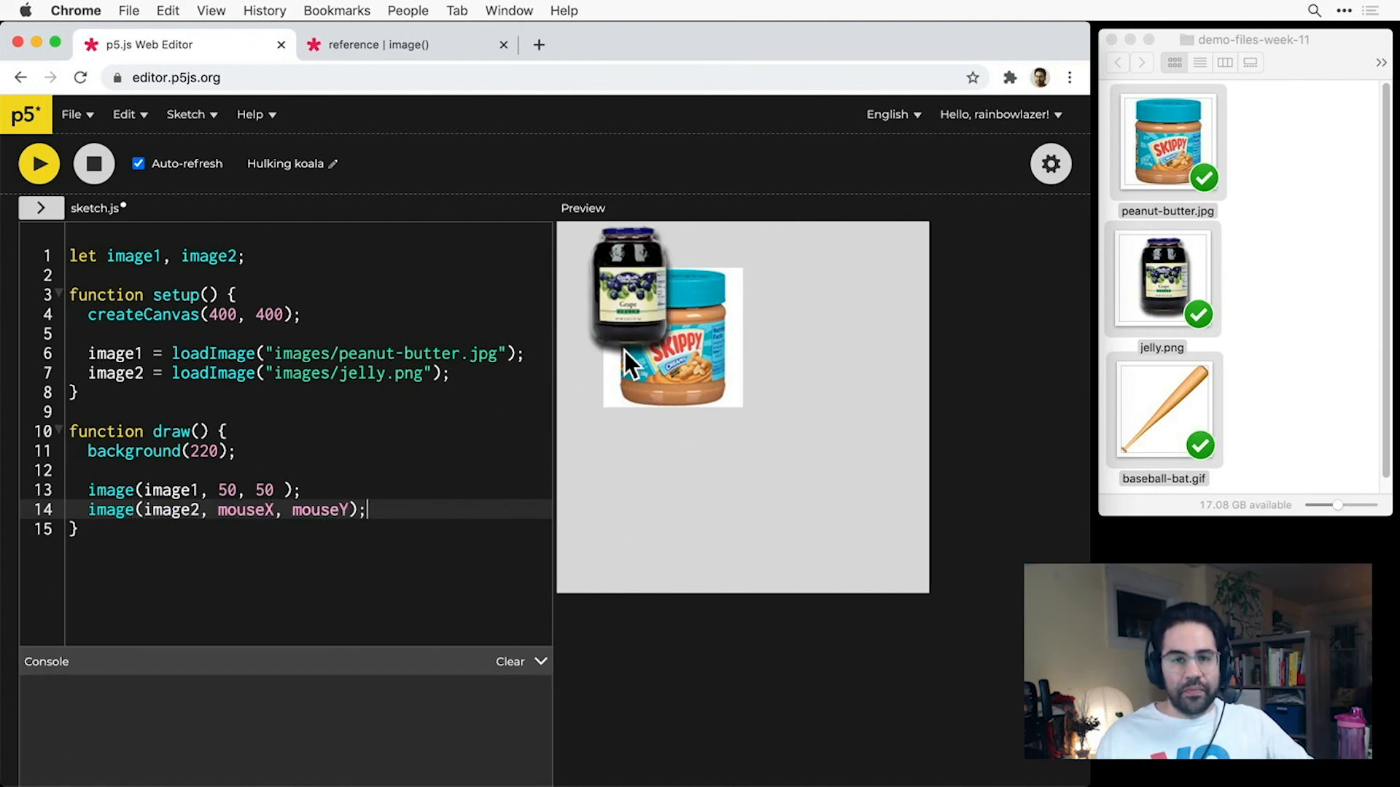
pyautogui.moveTo(611, 296)
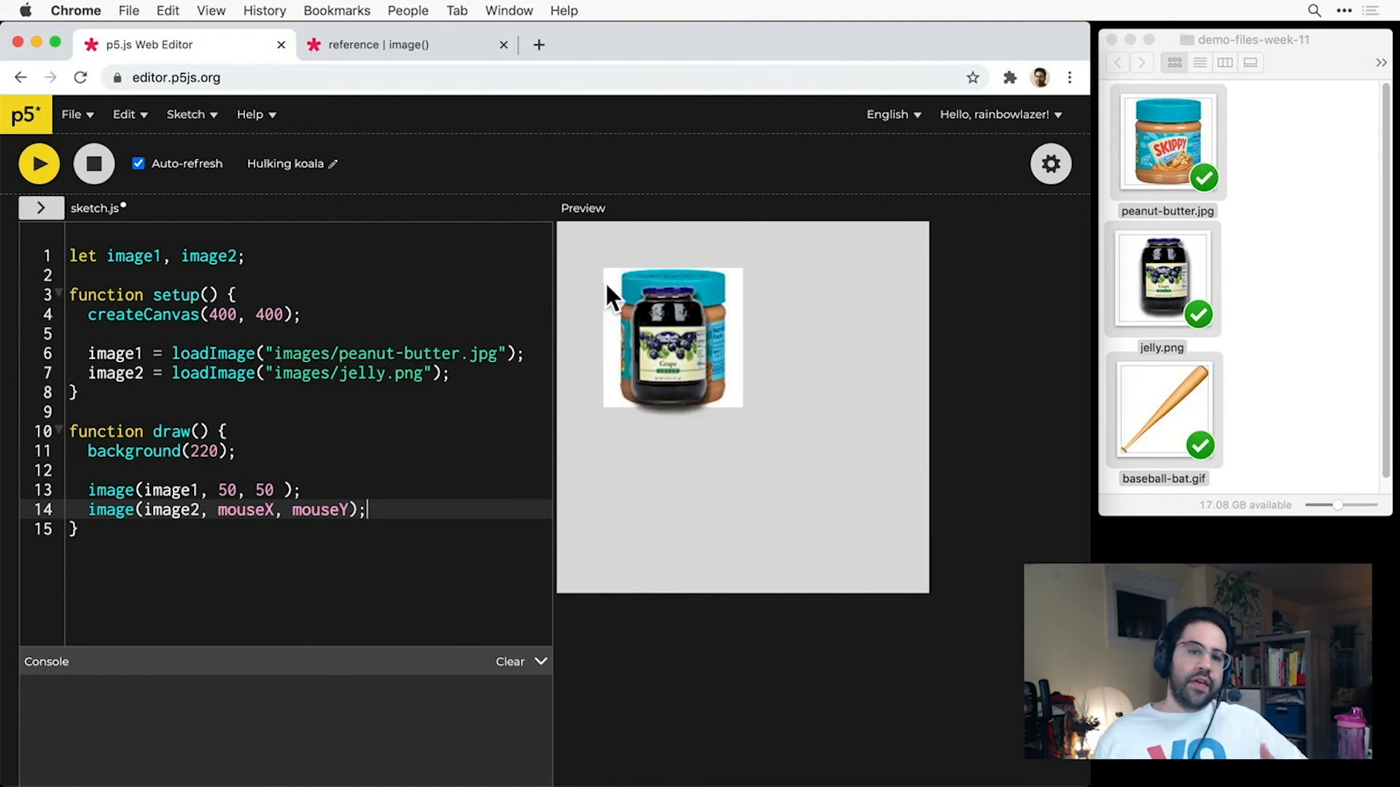
pyautogui.moveTo(808, 273)
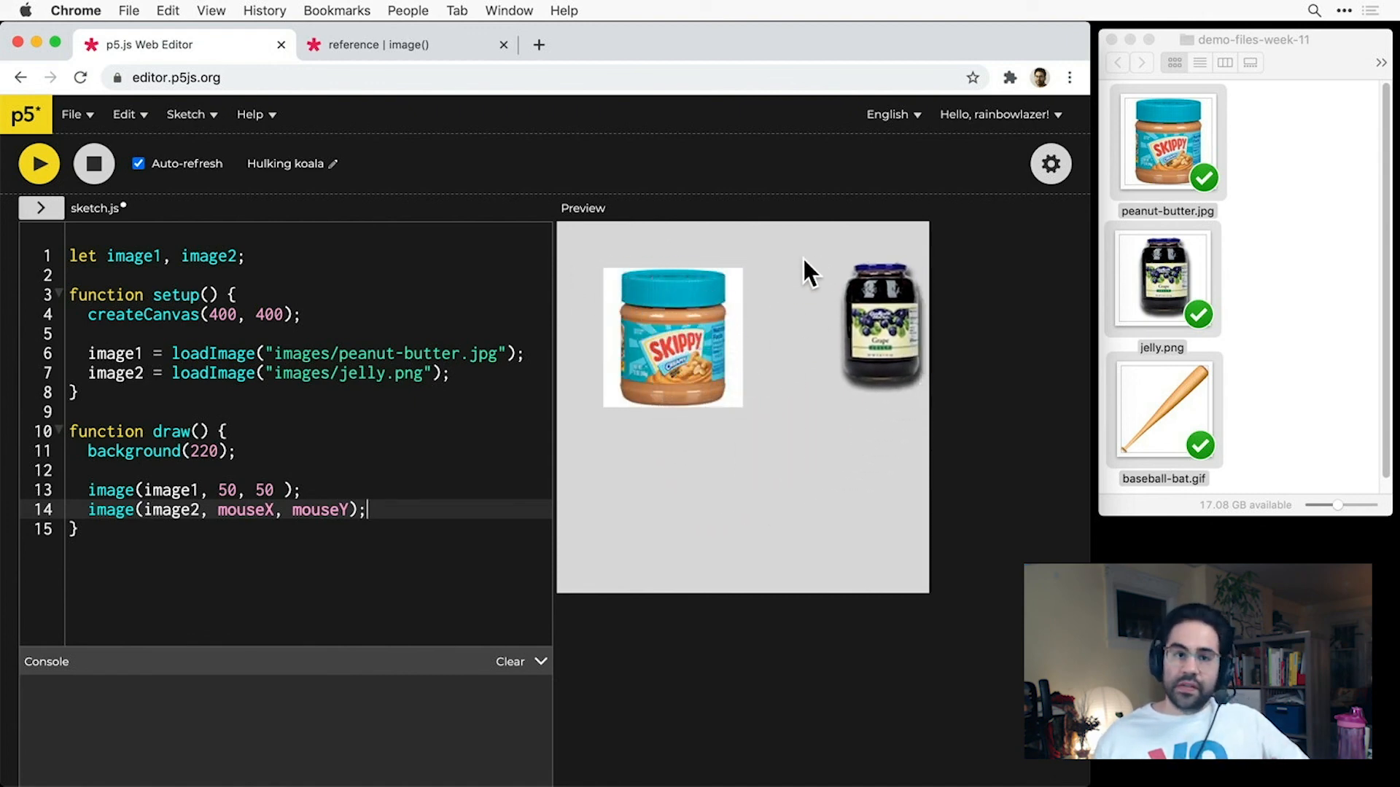
pyautogui.moveTo(697, 277)
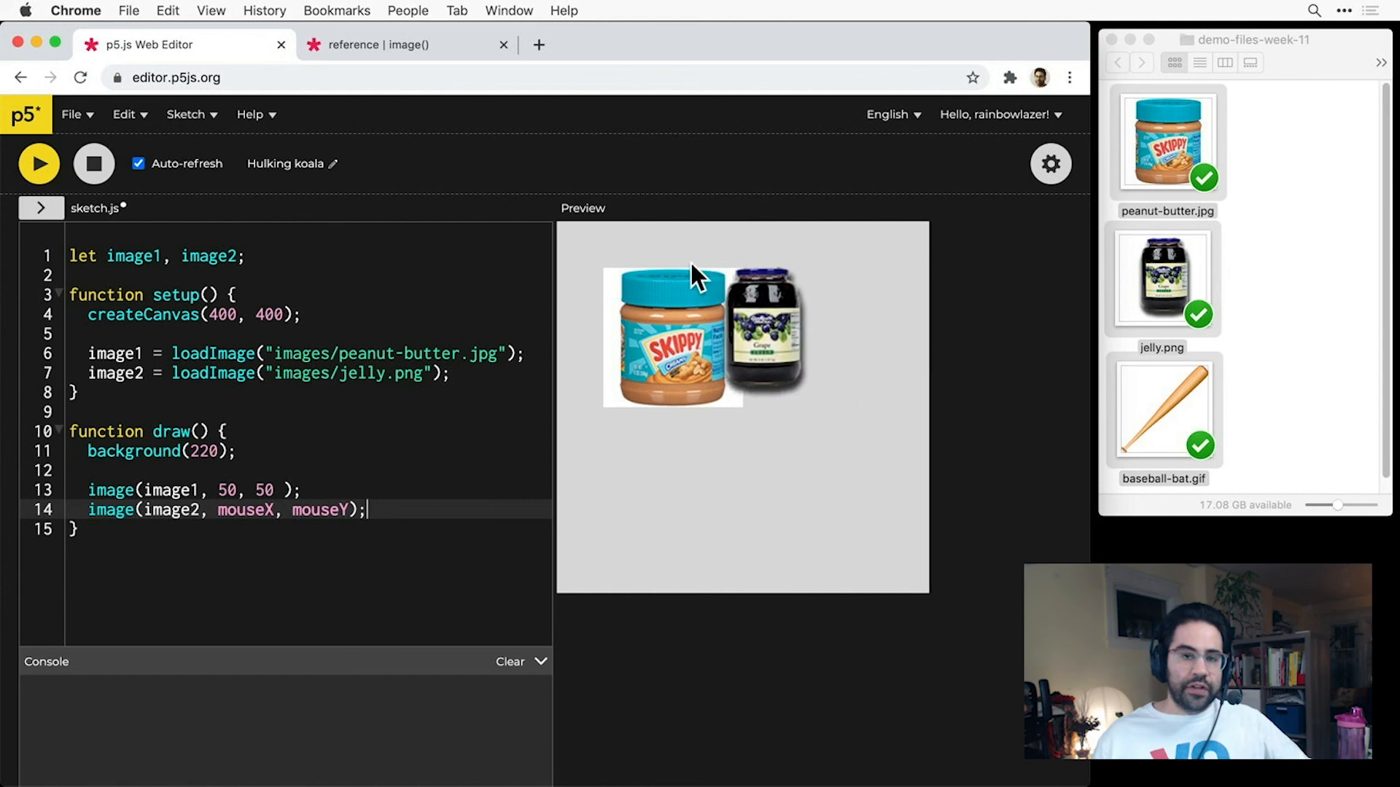
pyautogui.moveTo(697, 285)
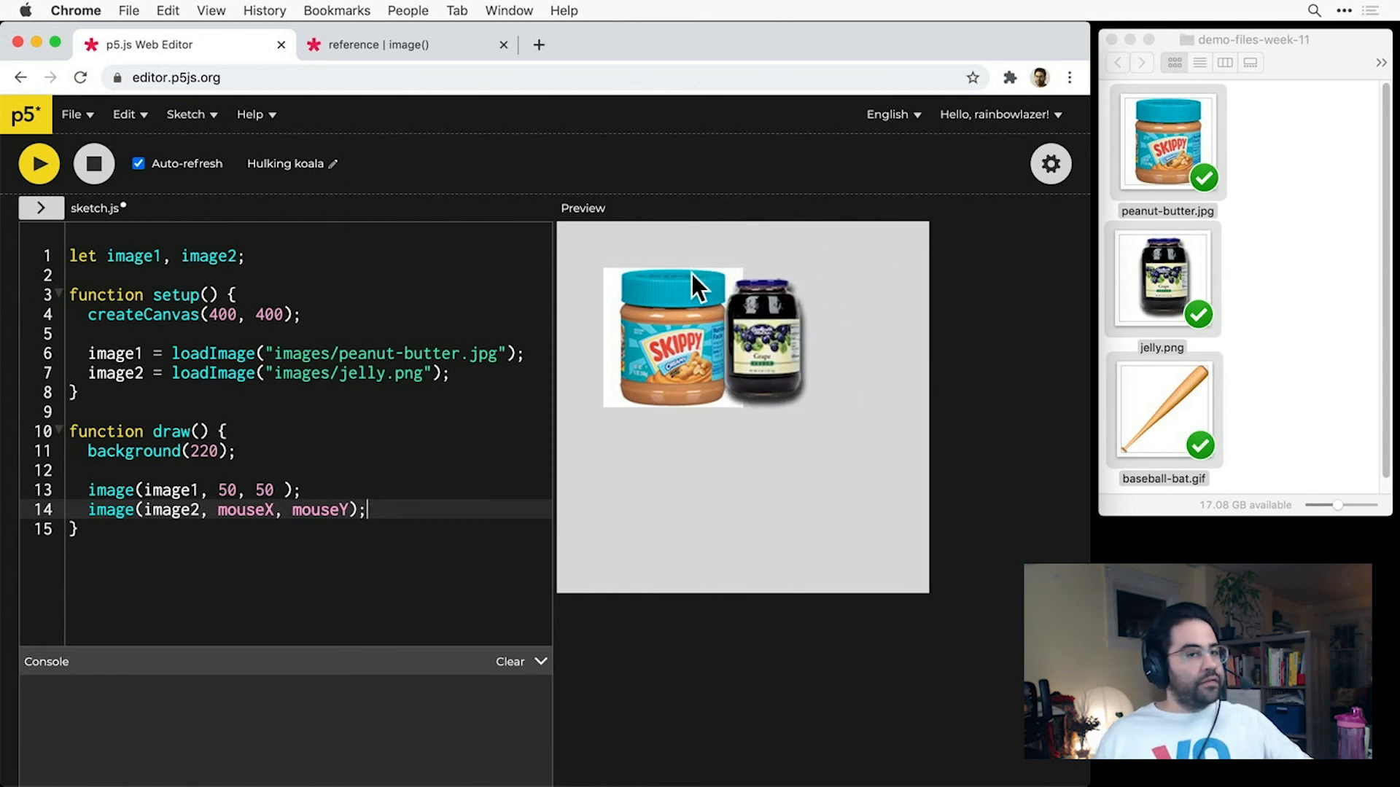